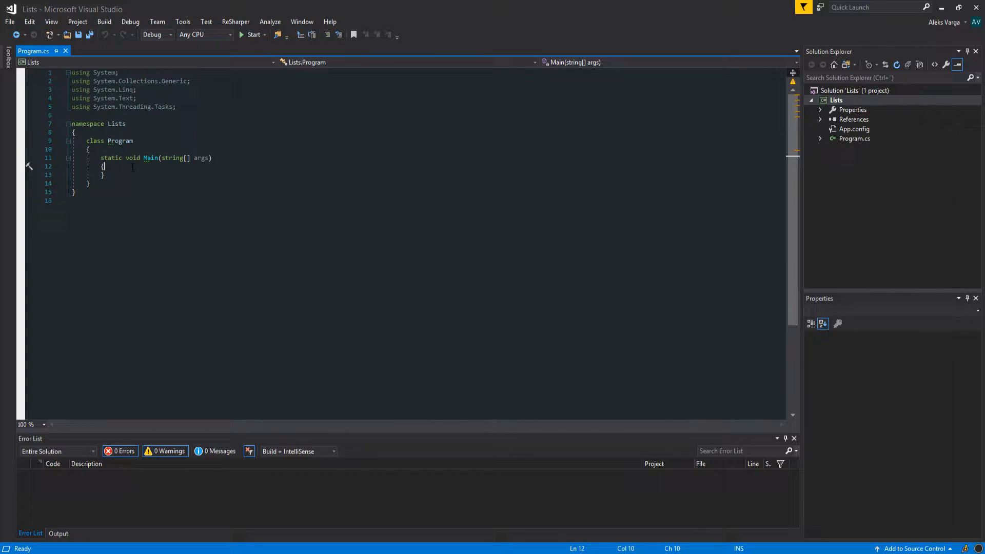
Declare an empty List<string> named Names inside Main.
key("Enter")
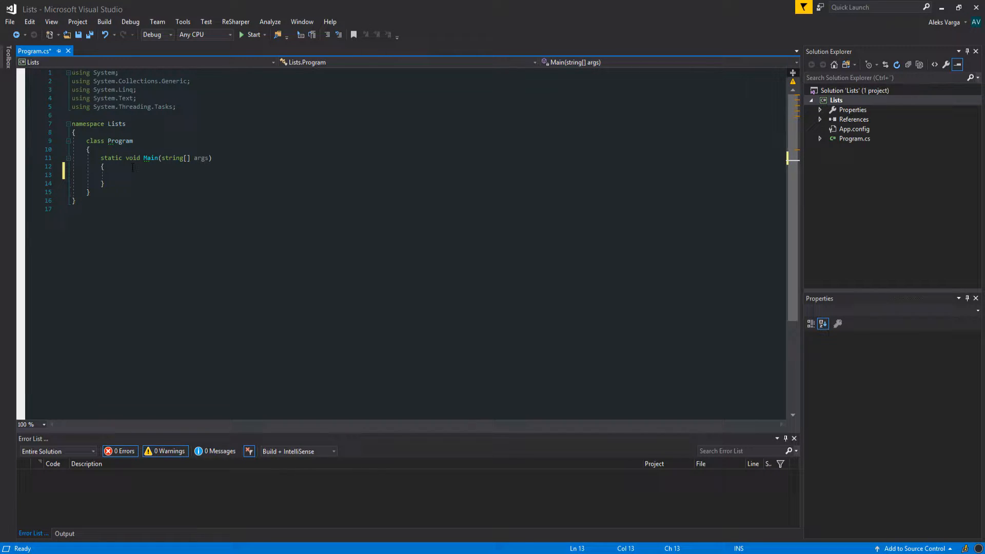
type("li")
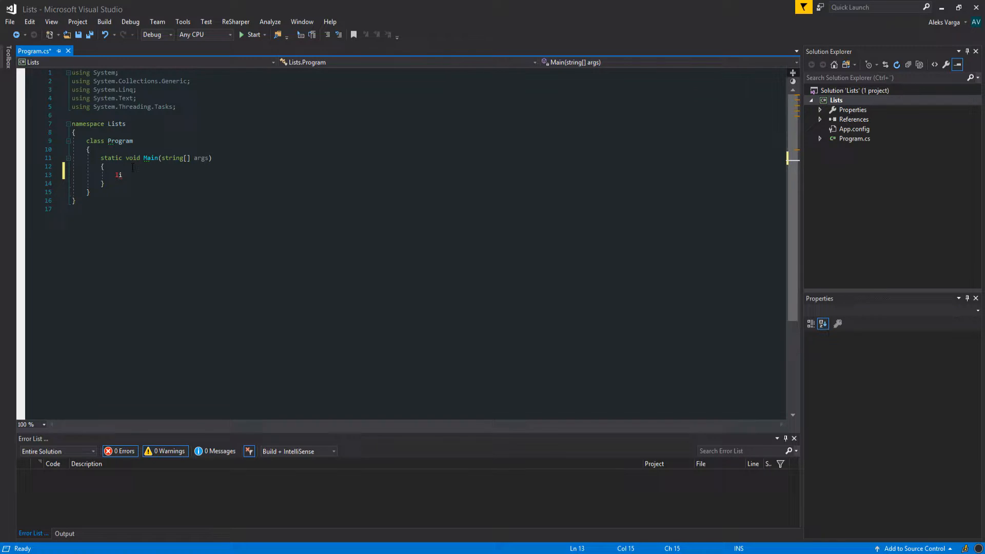
type("list")
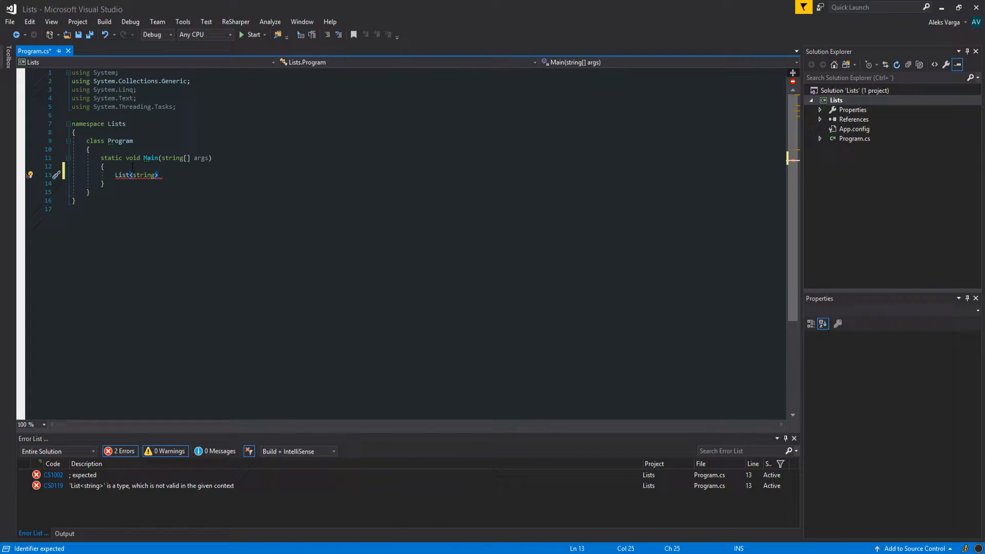
type("Names = new List<string>();")
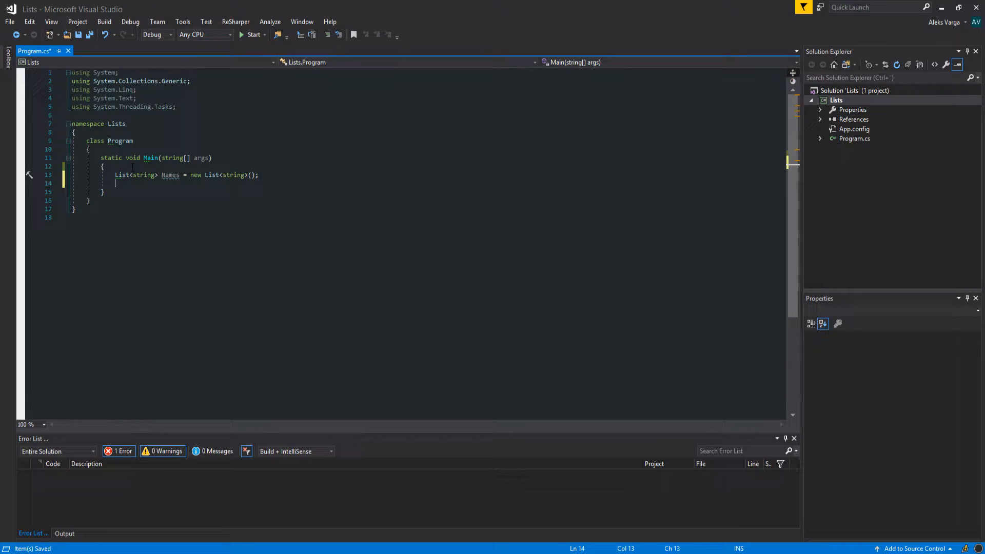
type("name")
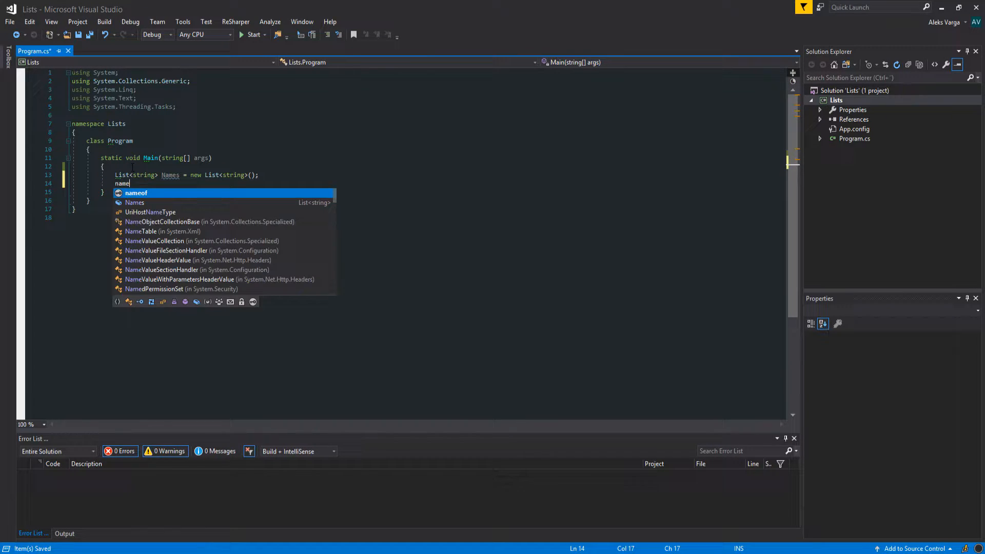
Add "Joe", "Mary" and "BinaryBunny" to Names with Names.Add calls.
type("Names.add();")
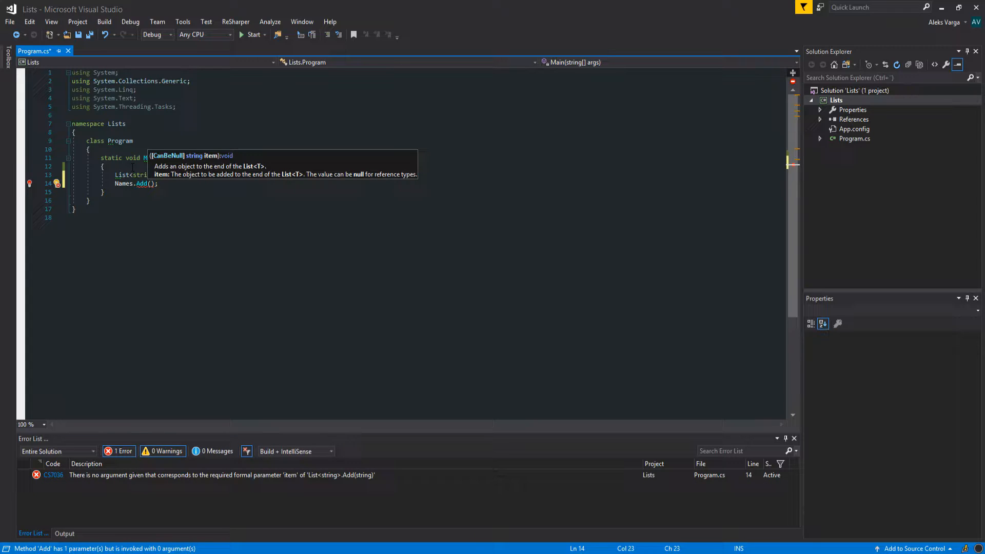
type("\"\"")
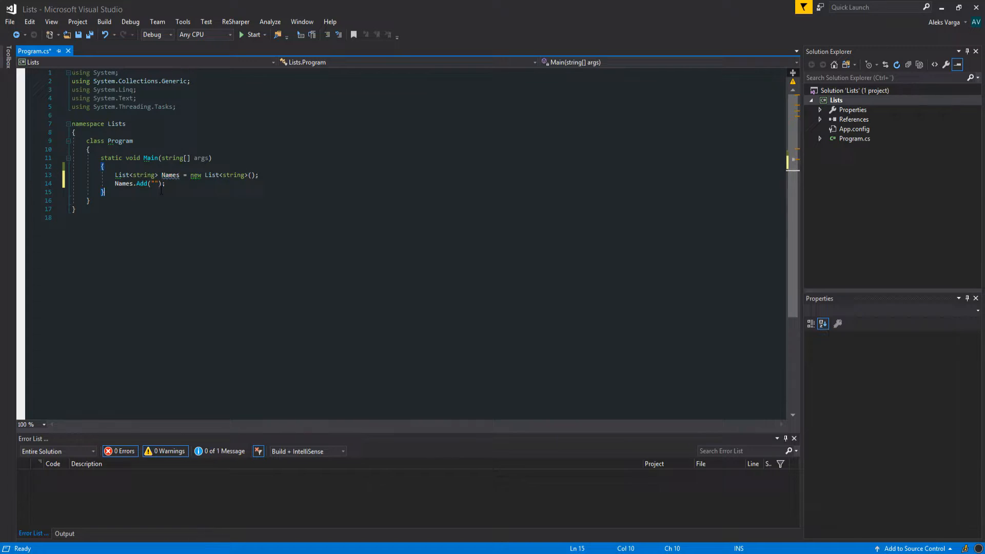
type("Joe")
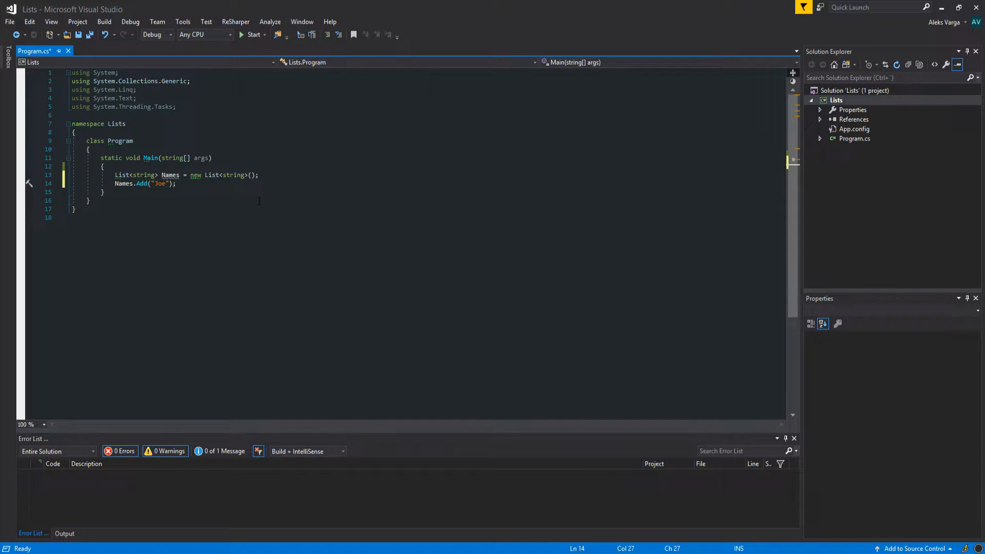
type("Names.Add(\"Joe\");")
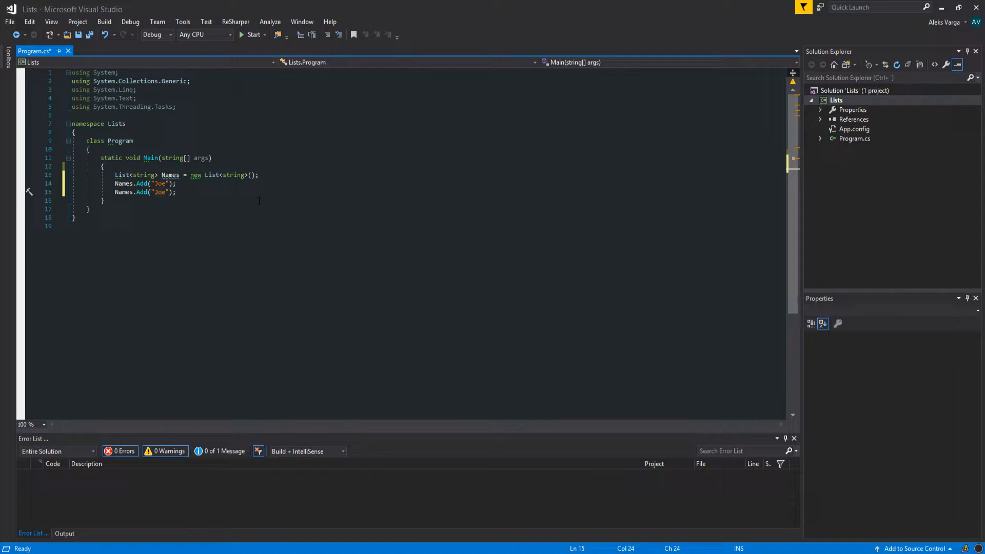
type("Mary")
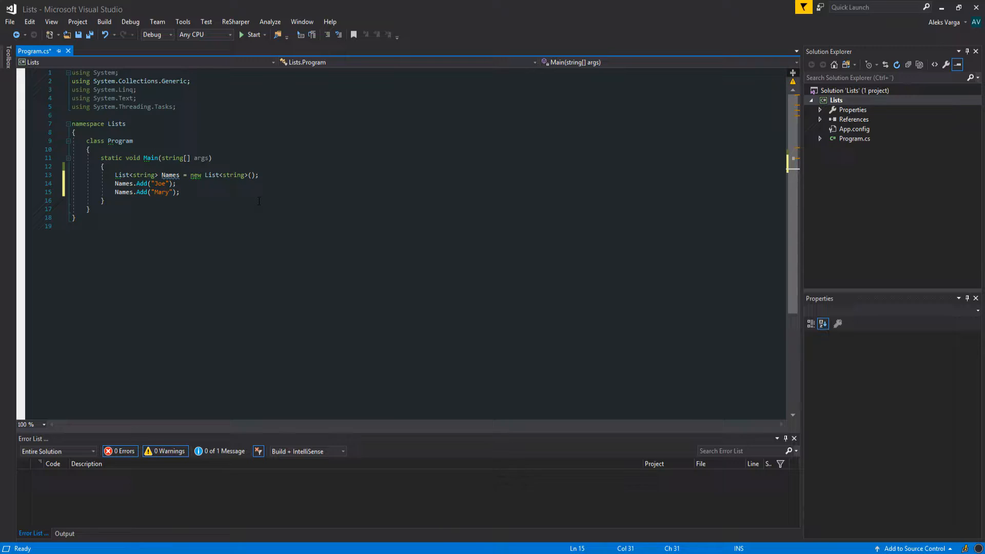
type("Names.Add(\"Mary\");")
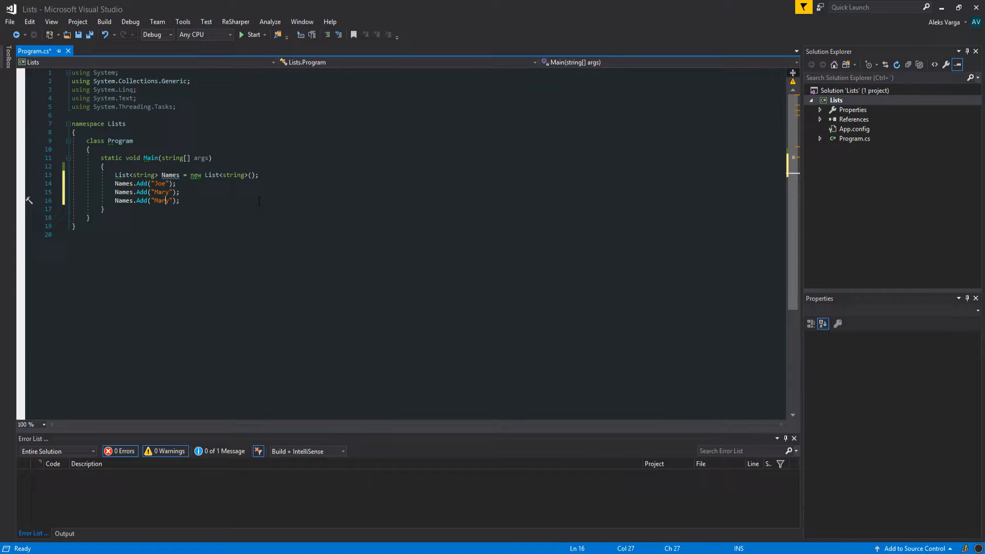
type("Binar")
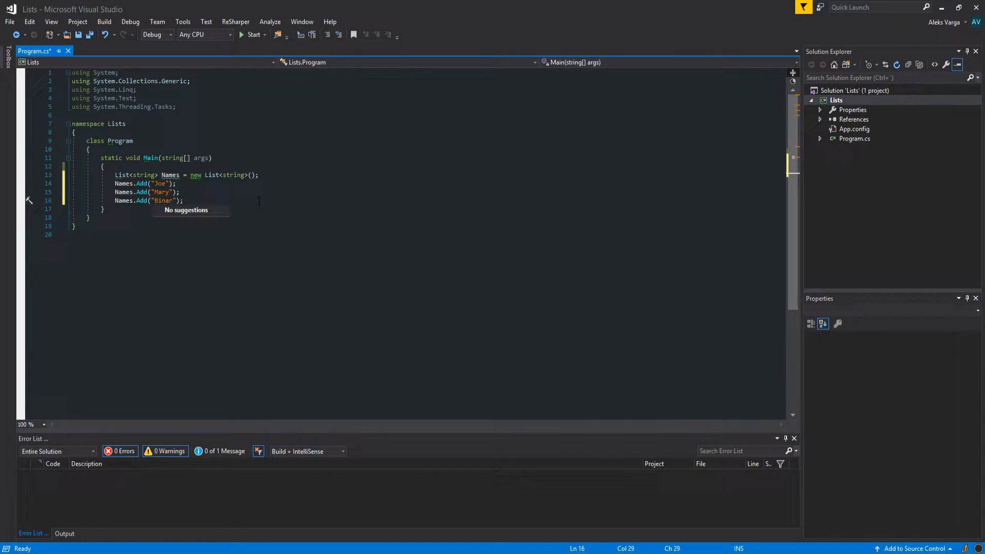
type("yBur")
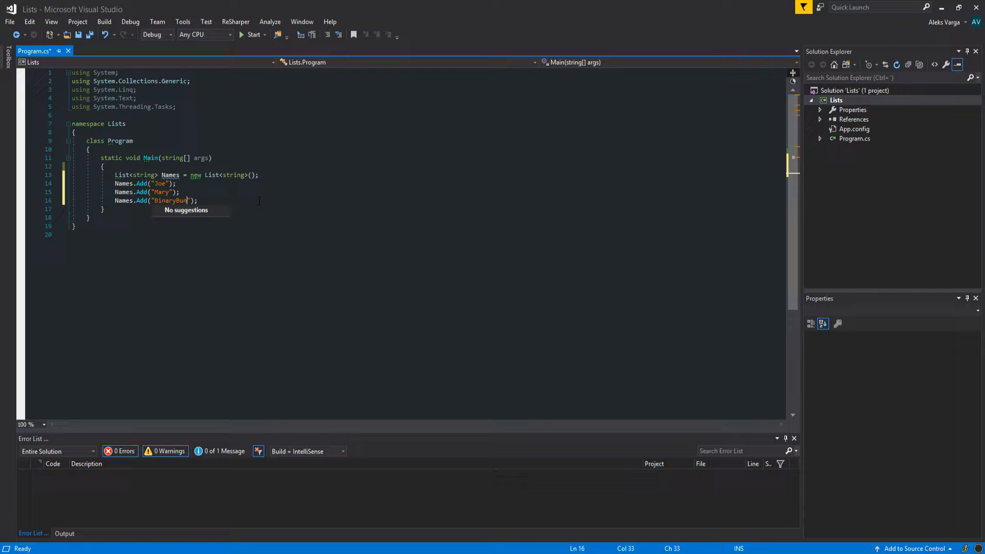
type("nny")
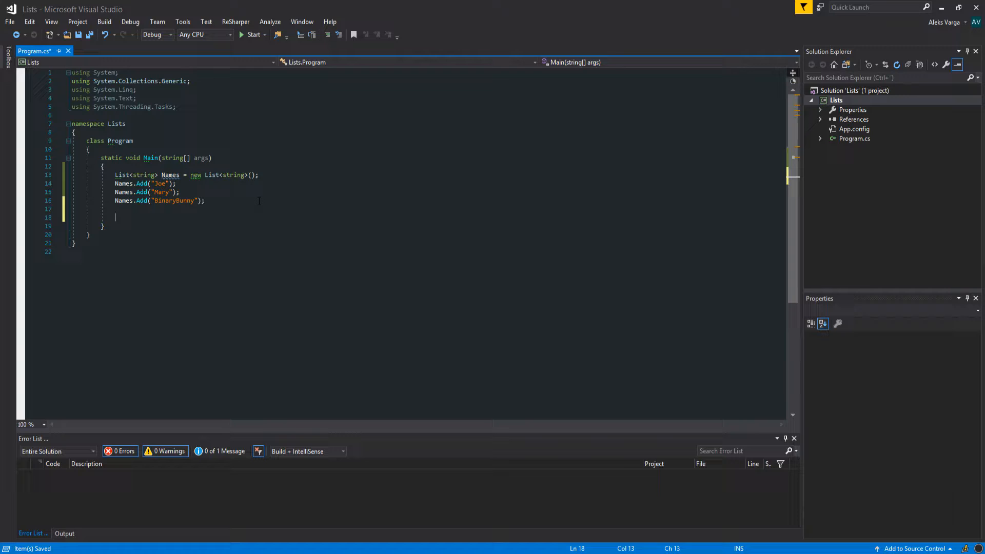
Write a foreach (var name in Names) loop calling Console.WriteLine(name).
type("foreach (var name in Names")
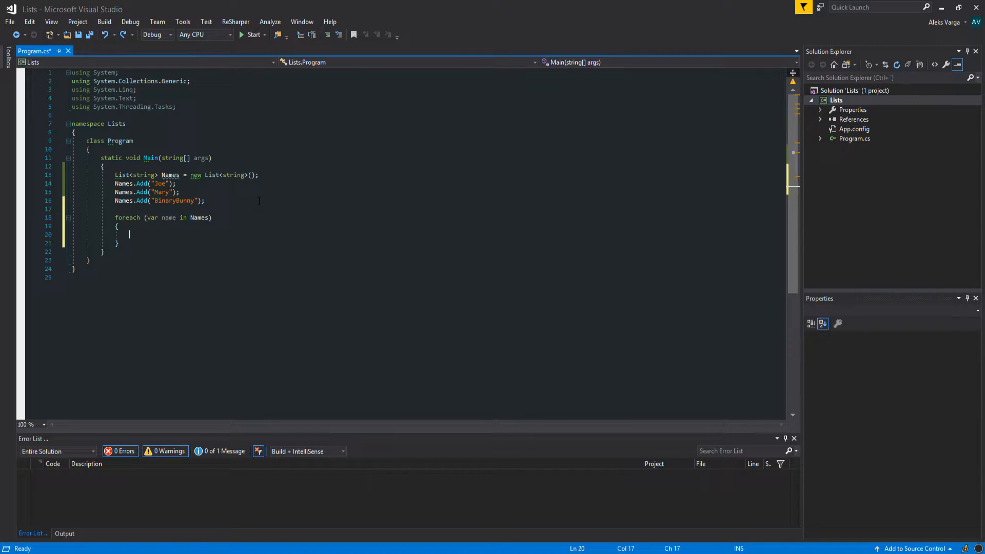
type("Console.WriteLine();")
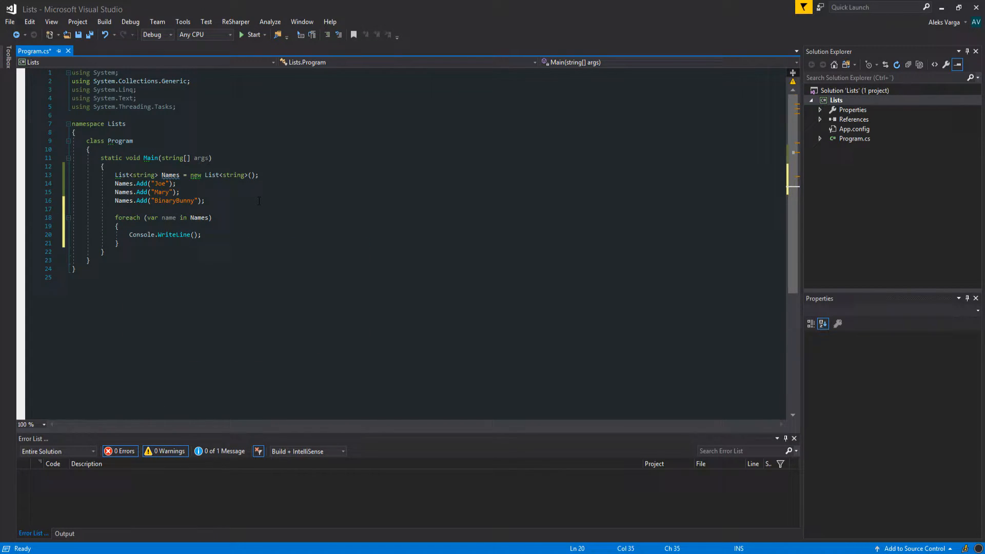
type("name")
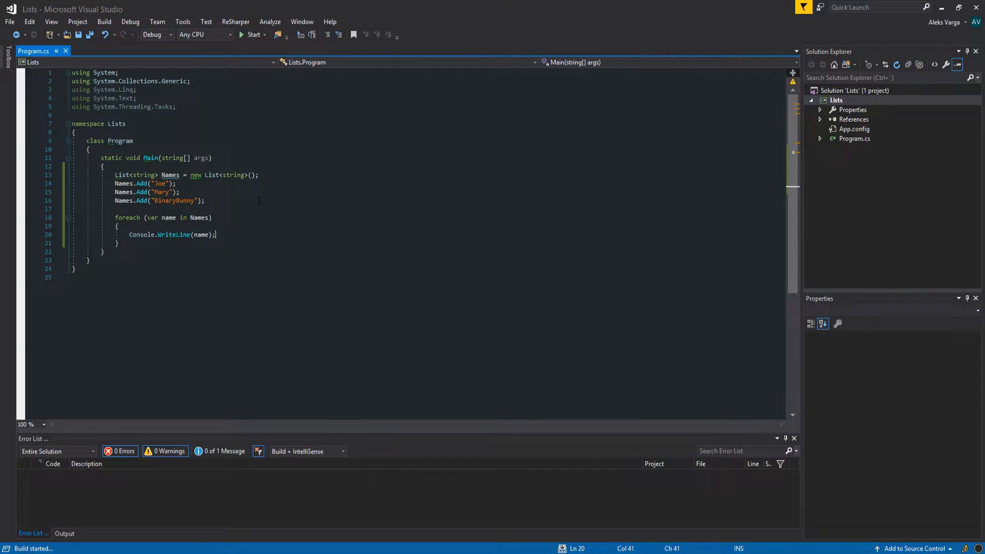
Build and run the program to see Joe, Mary and BinaryBunny printed.
left_click(251, 35)
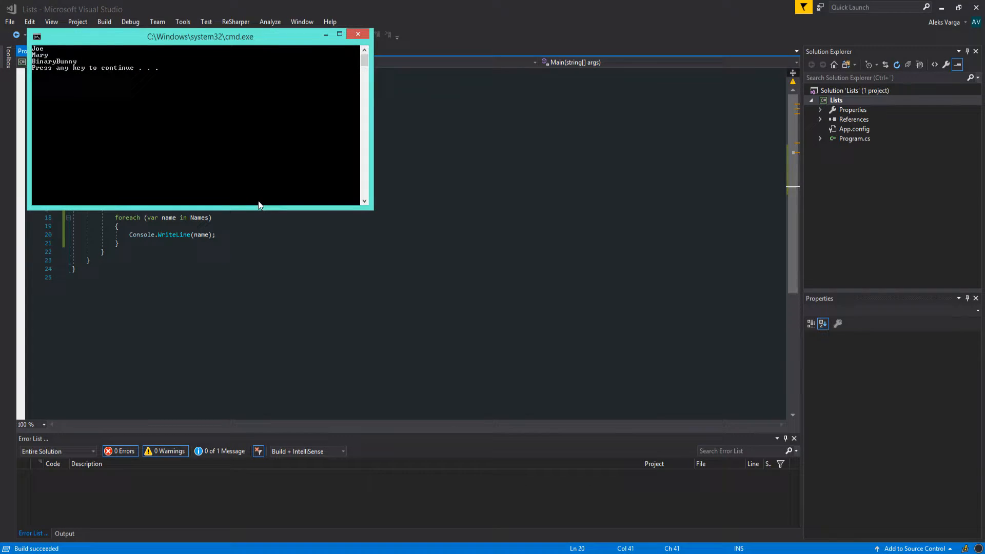
mouse_move(142, 32)
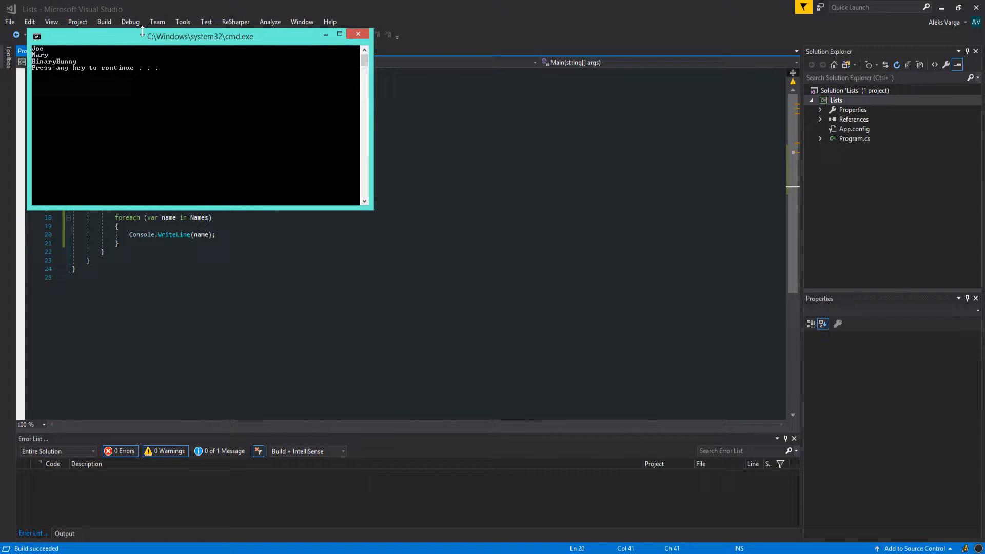
left_click(358, 34)
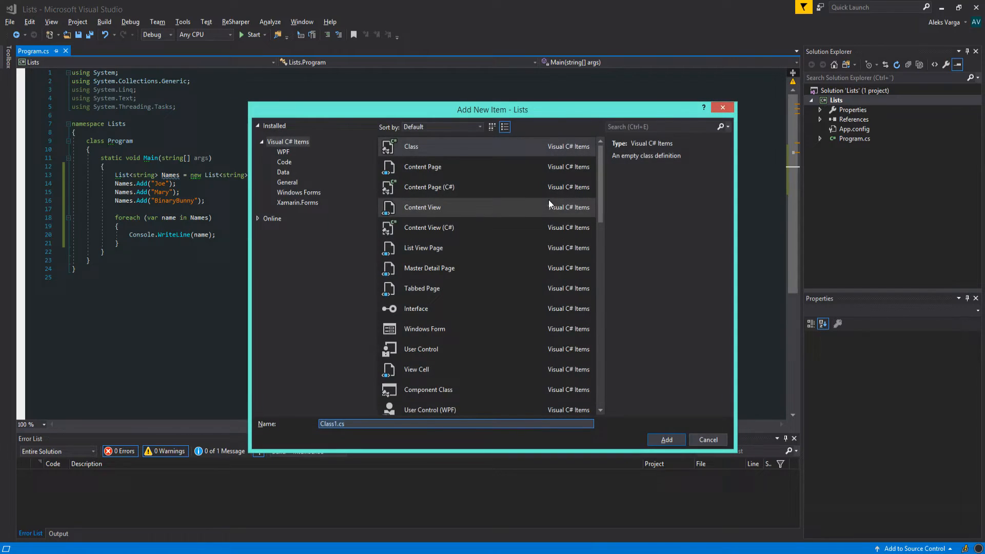
Name the new class file Animal and add it to the Lists project.
type("A")
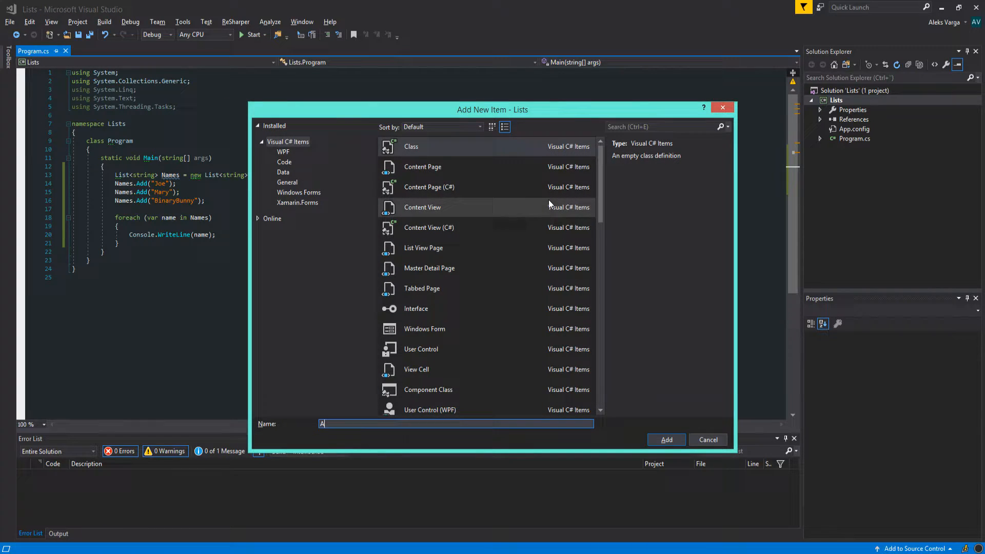
left_click(666, 440)
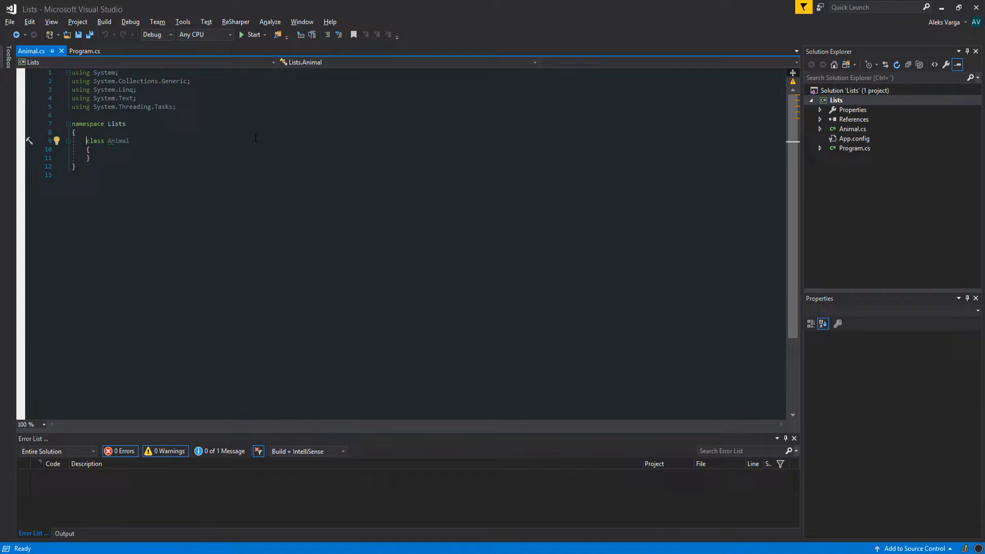
Declare the Animal fields string Name and int age.
type("public")
type("pro")
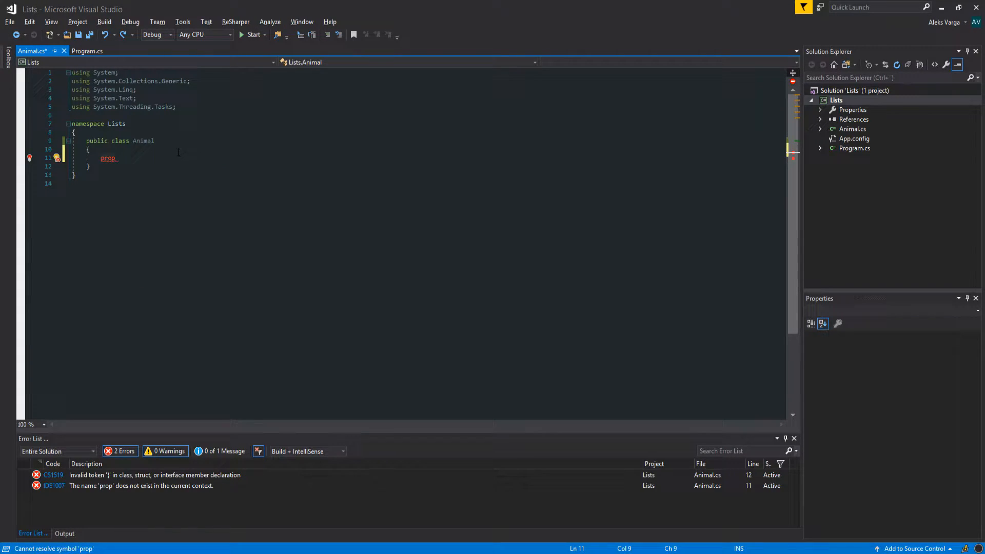
type("public string")
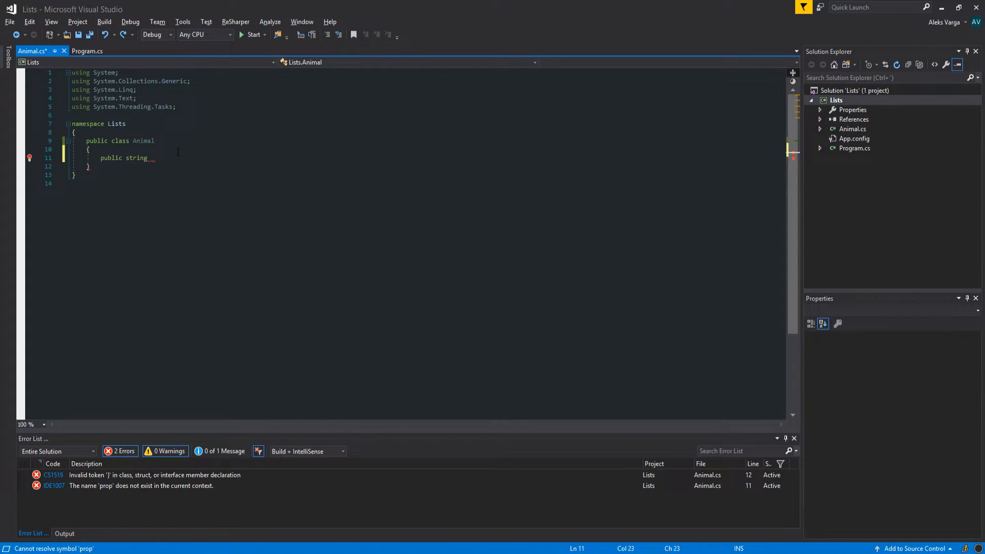
type("Name;")
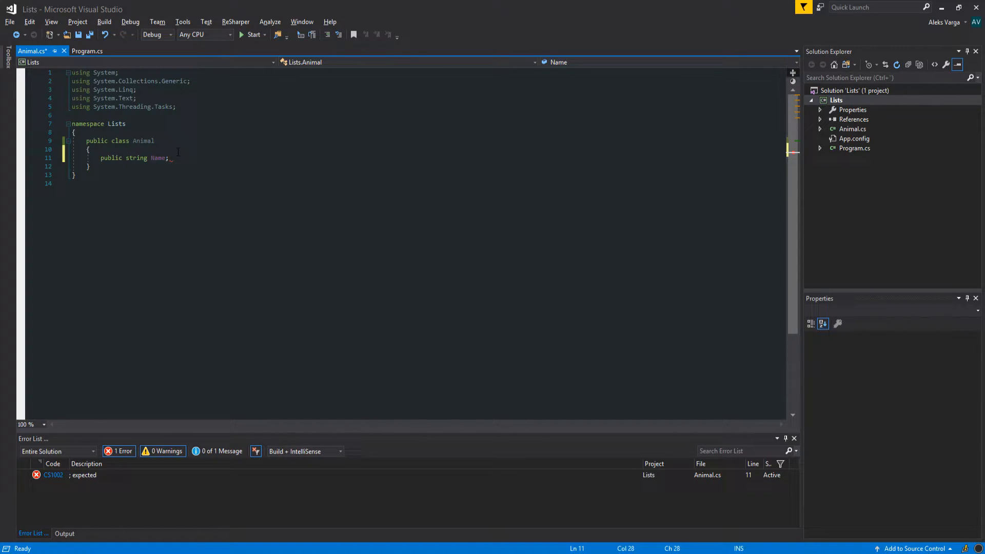
type("publ")
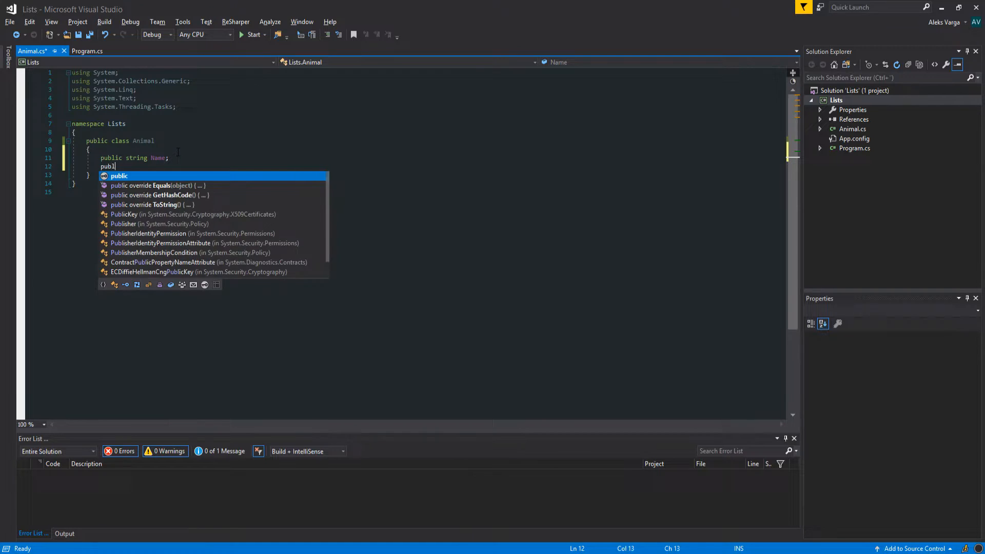
type("ic int age;")
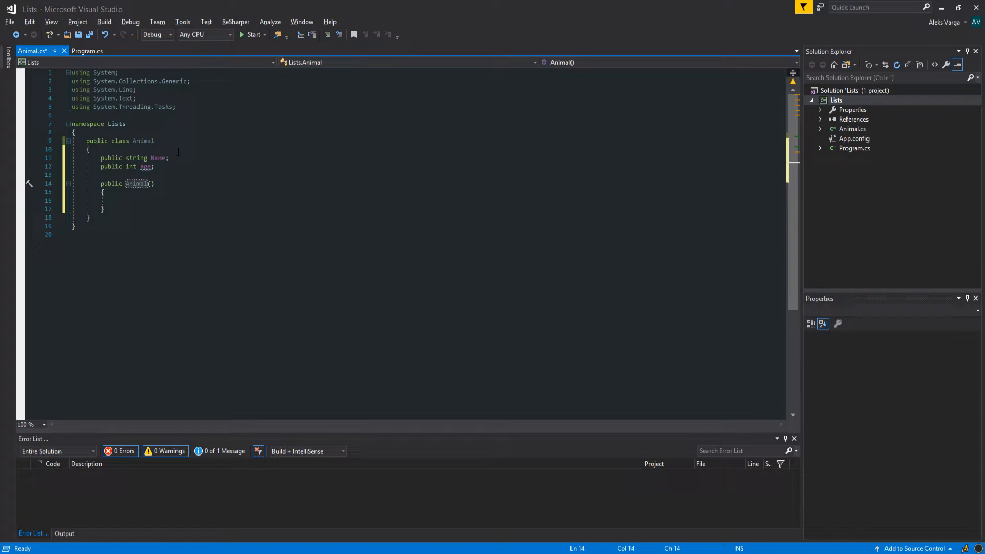
Complete the constructor signature Animal(string Name, int age).
type("(stri")
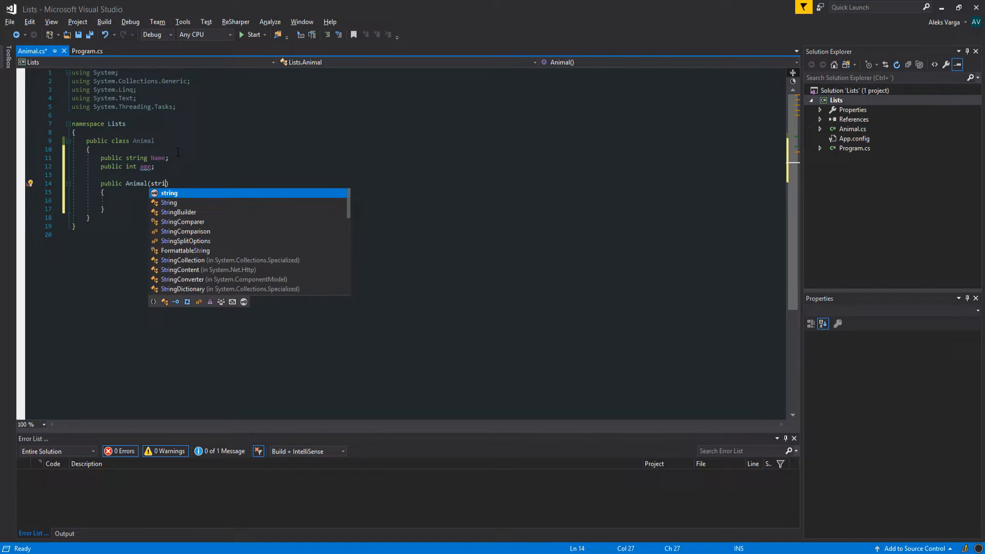
type("ng Name,")
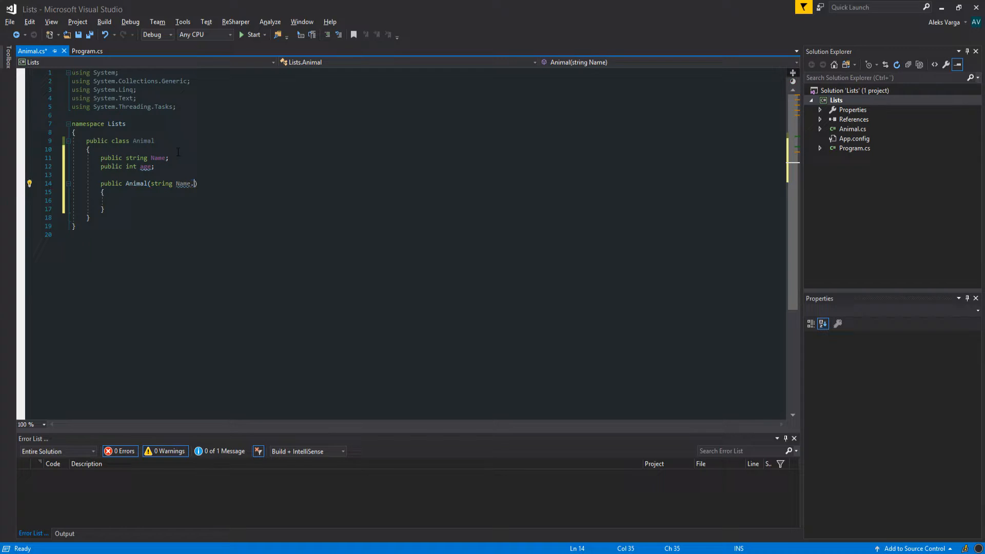
type(", int")
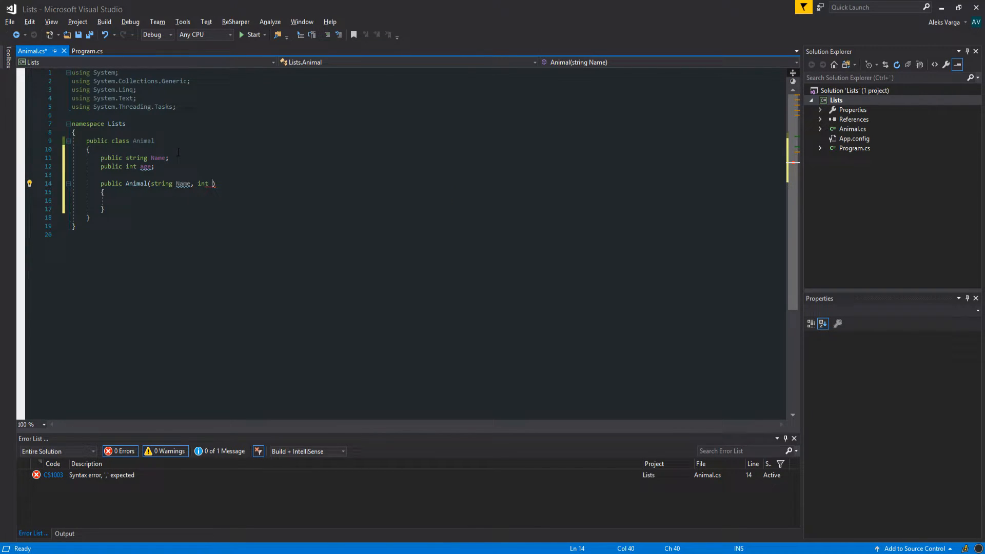
type("age)")
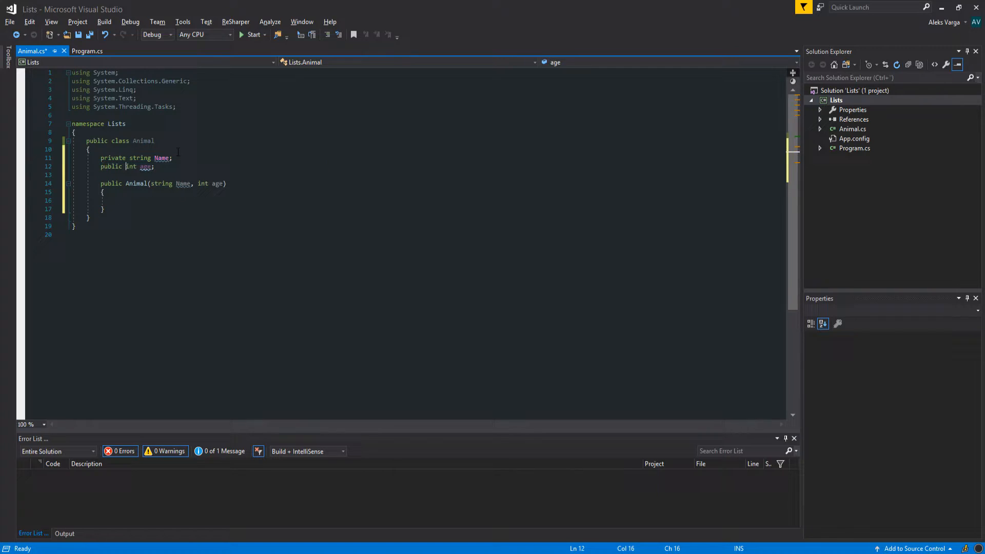
Rename the fields to private _name and _age, assigned from Name and age.
type("private")
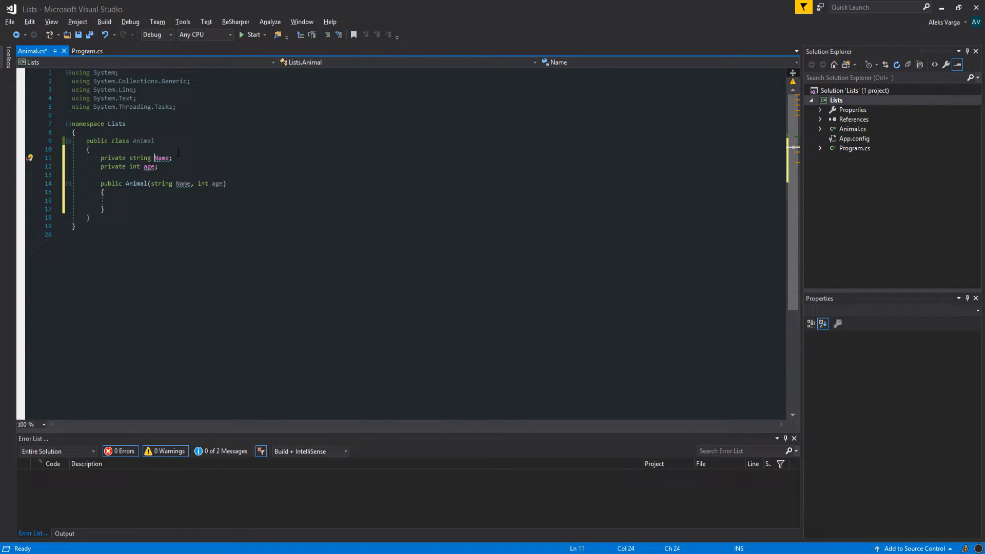
type("name")
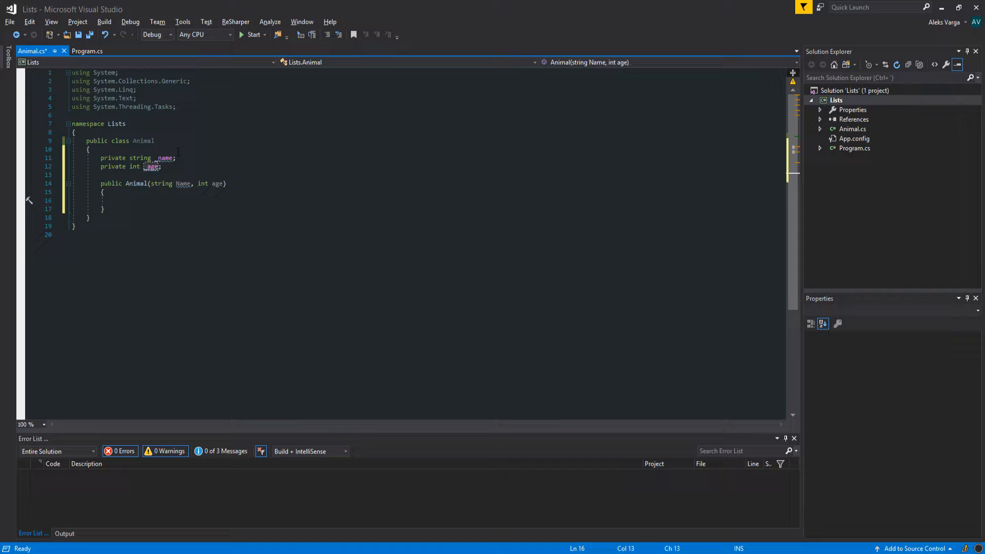
type("_age")
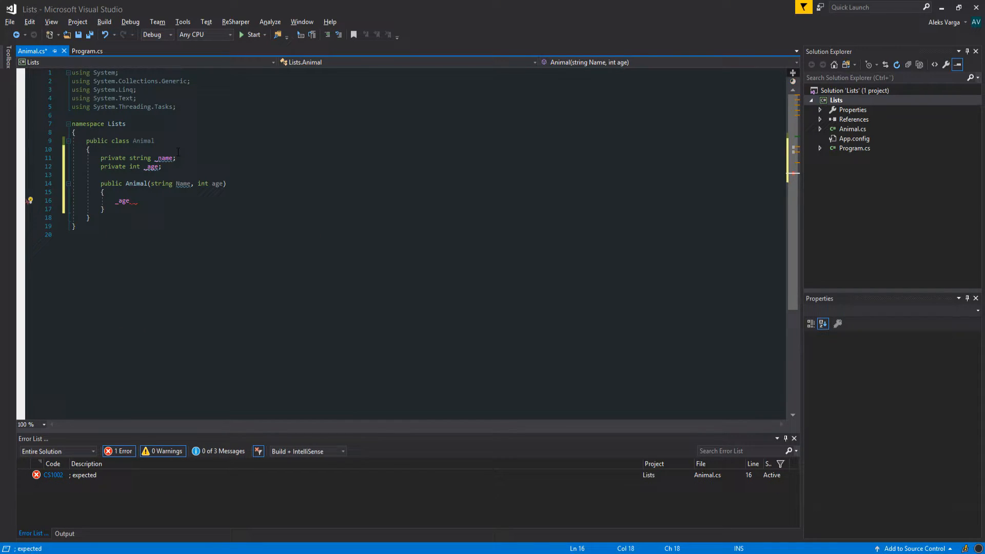
type("_name = Name;")
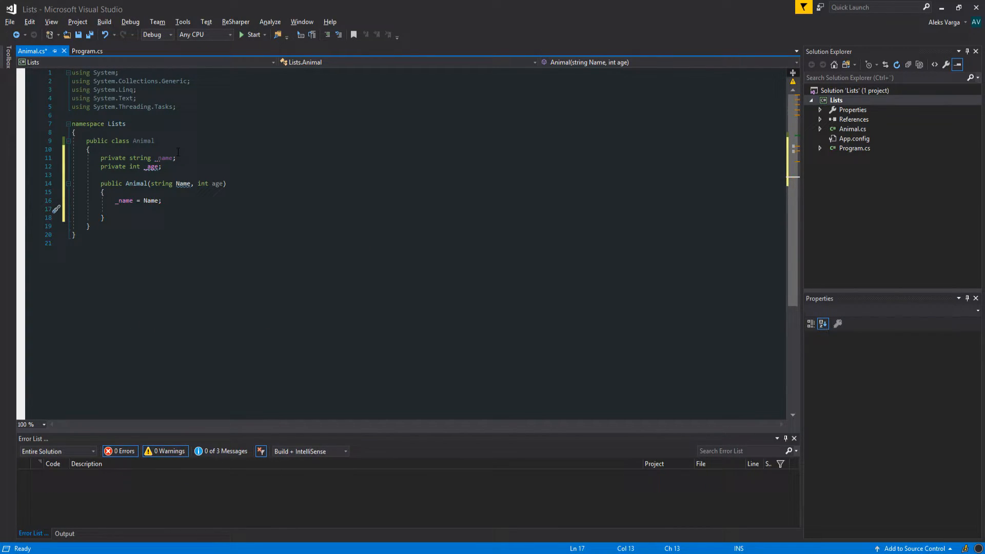
type("age")
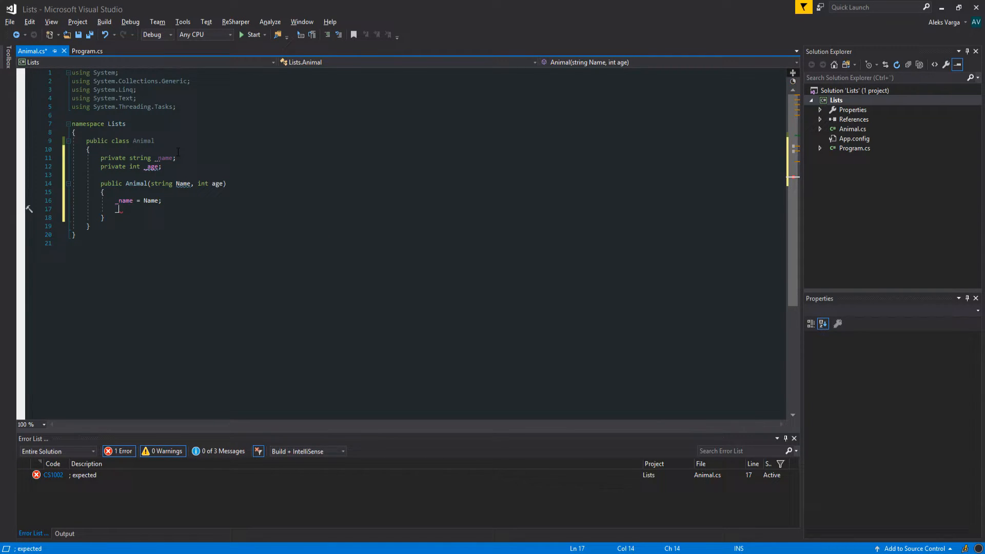
type("_age = age;")
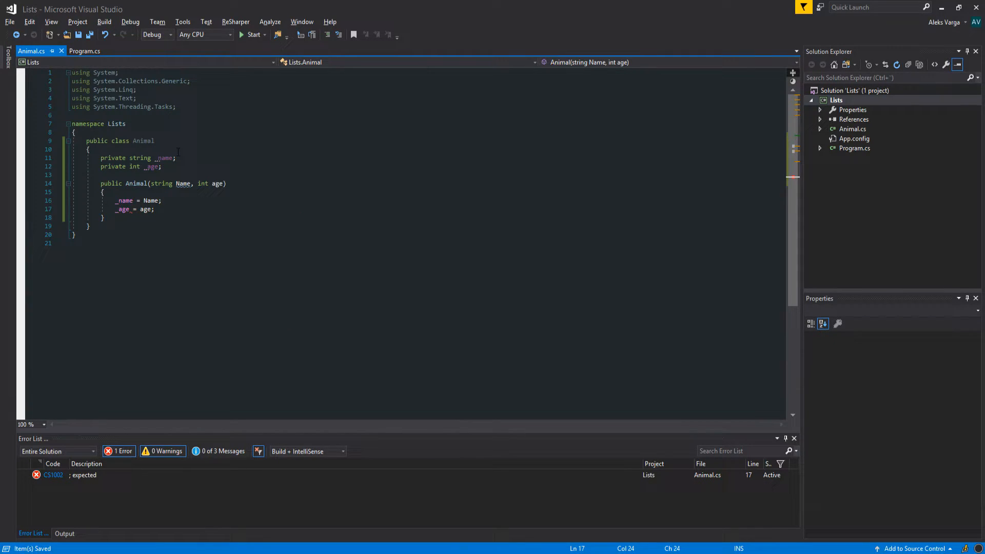
left_click(86, 50)
type("List<")
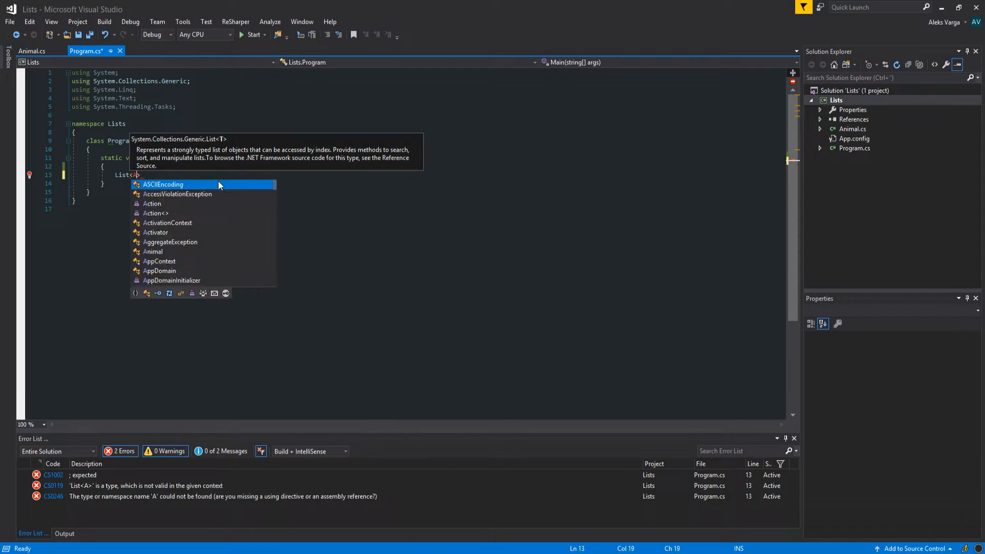
Declare List<Animal> Animals in Main, begin the first Add(new Animal) call, and save.
type("Animal> Animals = new List<Animal>();")
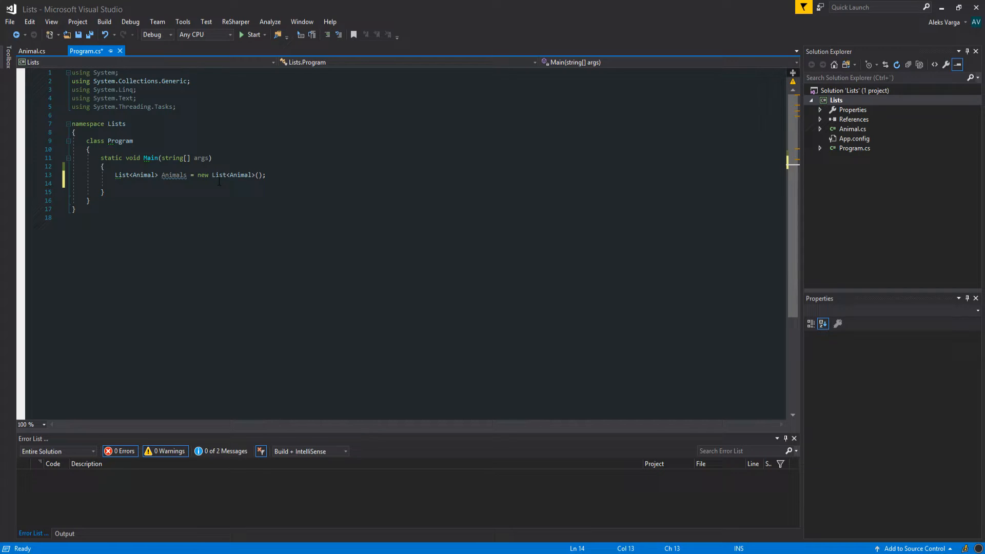
type("Animals")
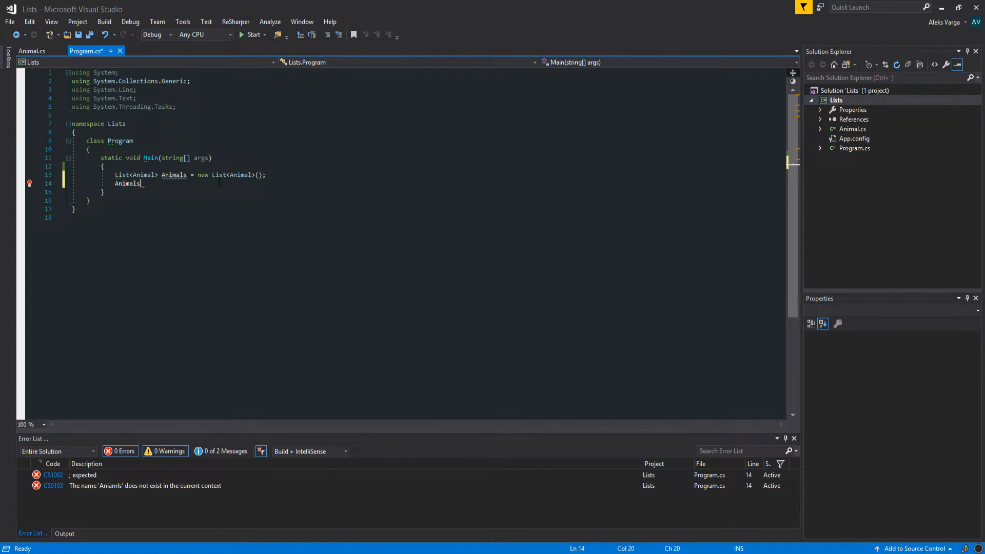
type(".Add(new Animal());")
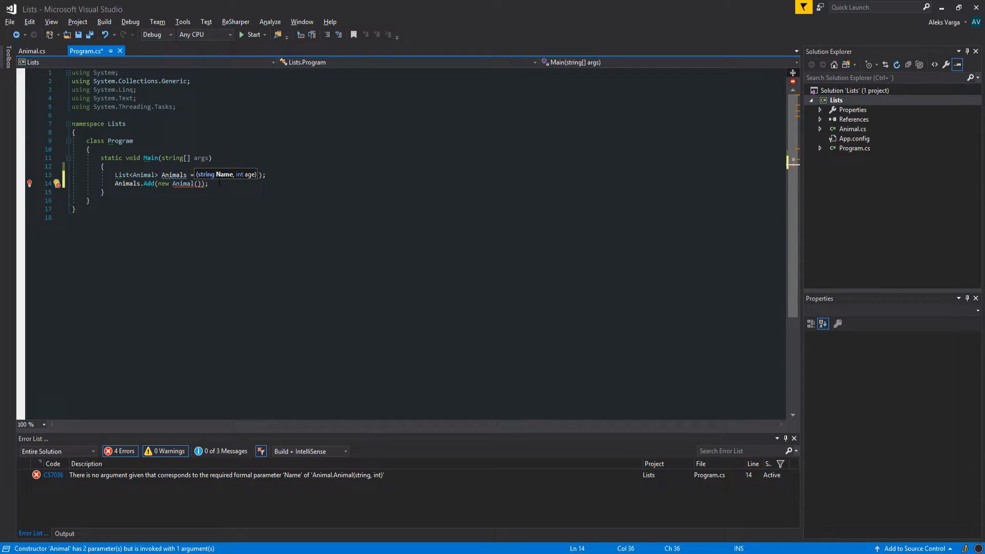
key("ctrl+s")
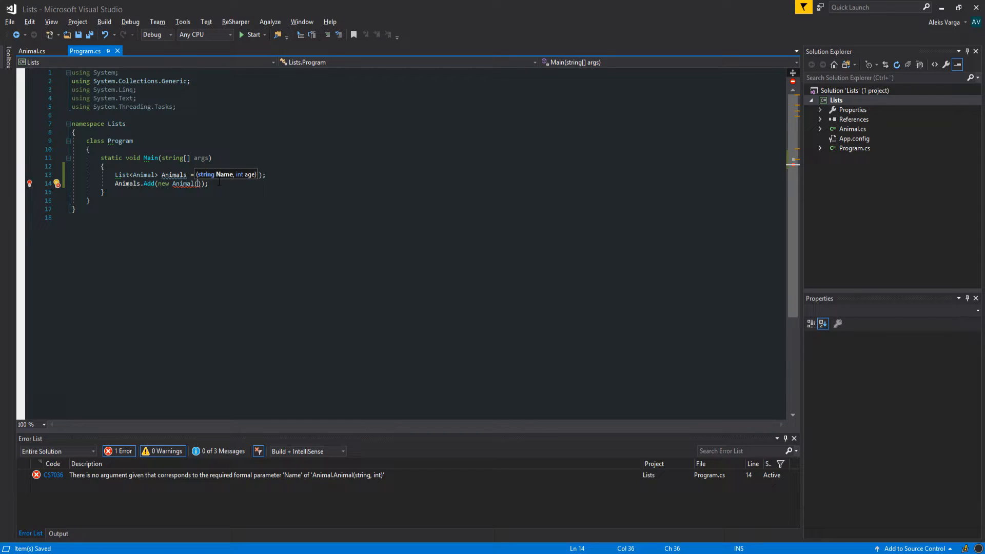
Add Brian (5), Larry (12) and The silly goose (2) to Animals.
type("\"a\"")
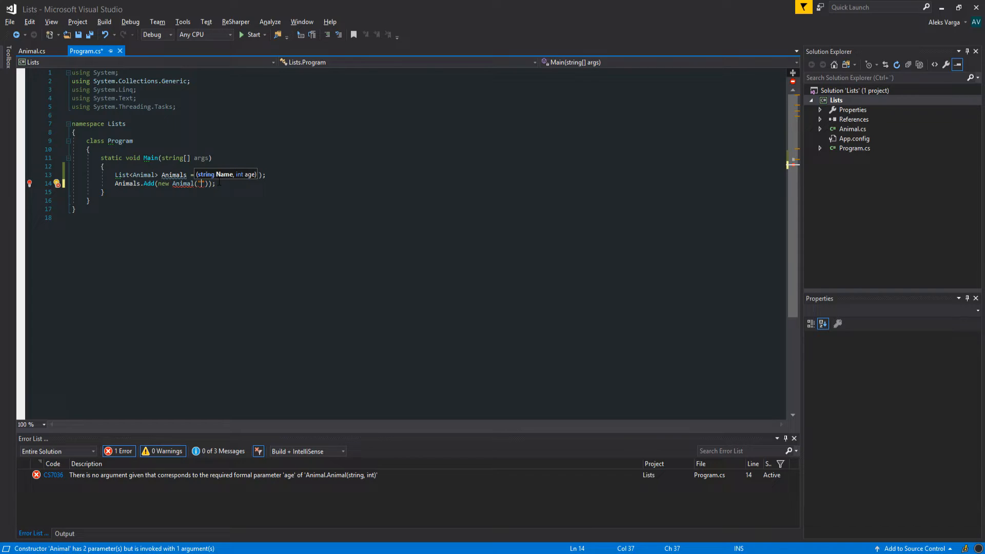
type("Bi")
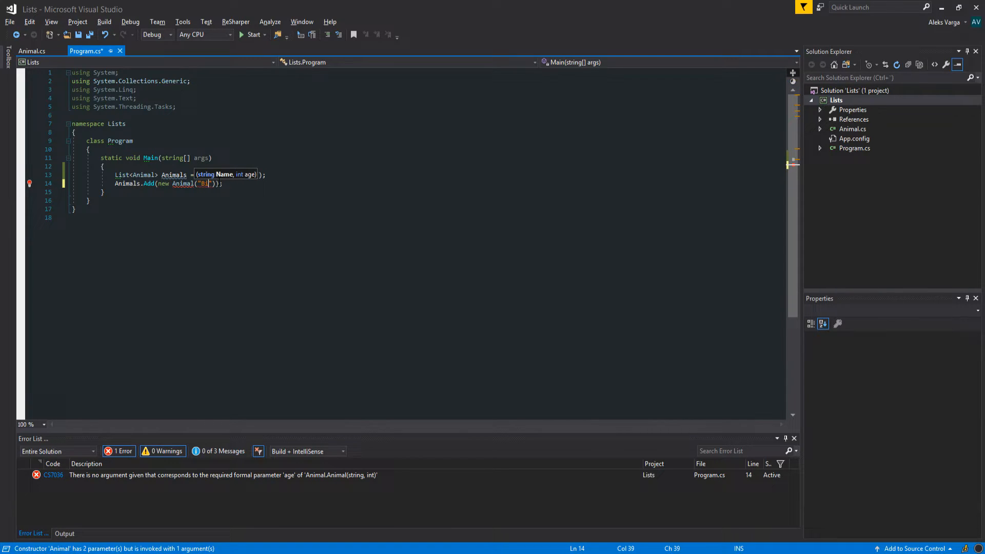
type("rian")
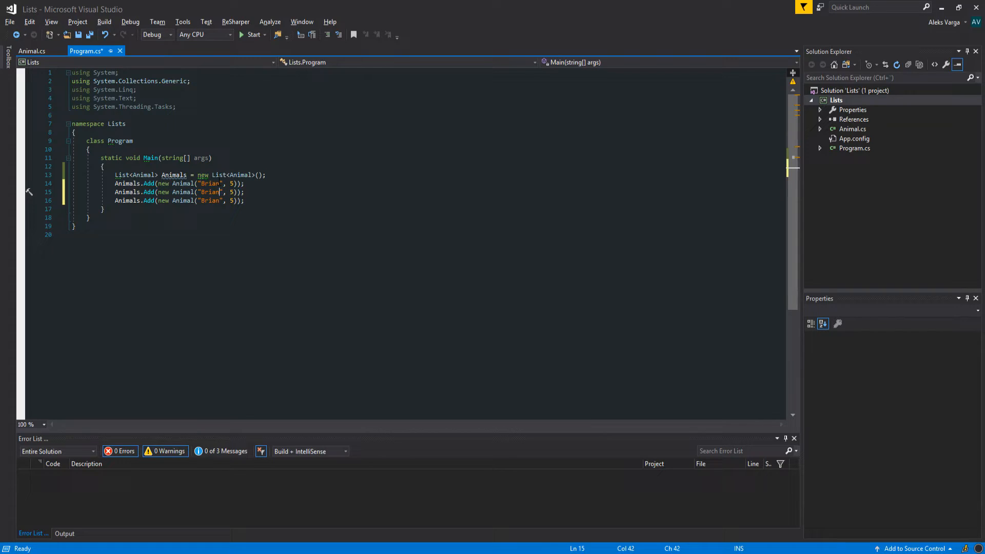
type("Larry")
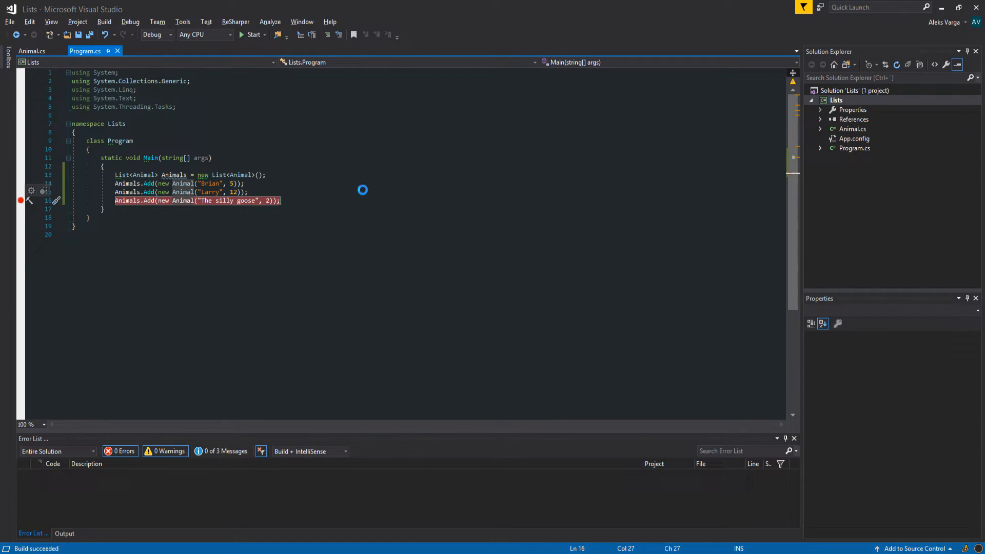
left_click(248, 35)
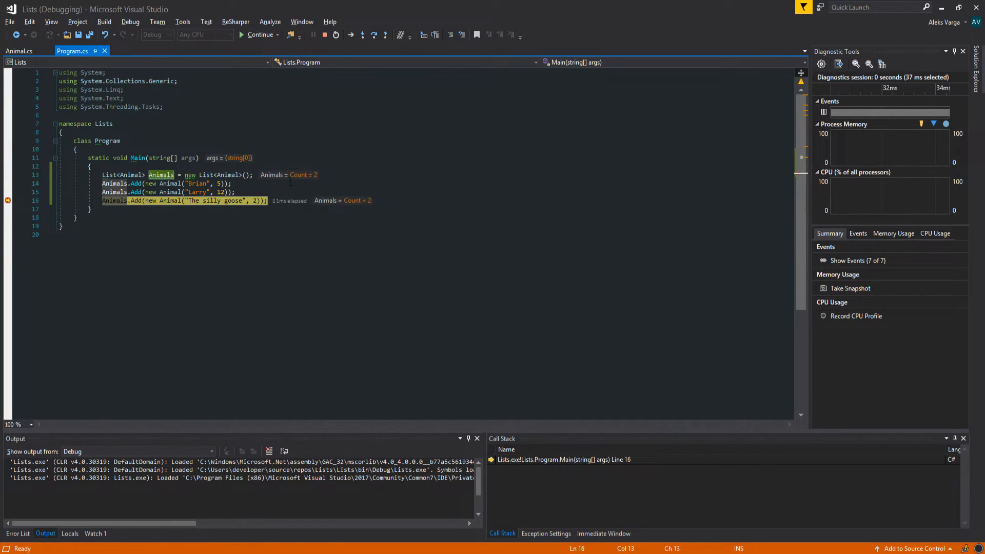
key("F10")
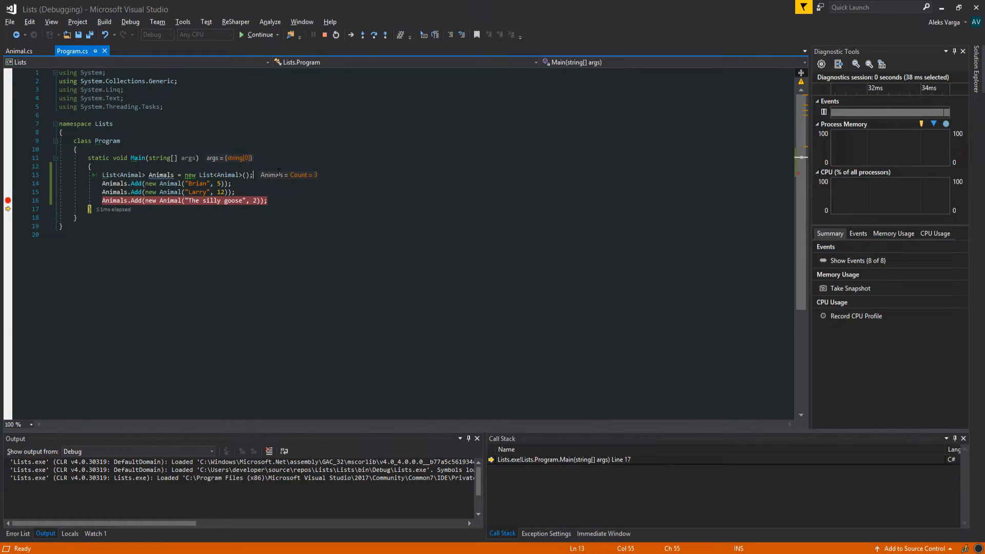
left_click(263, 186)
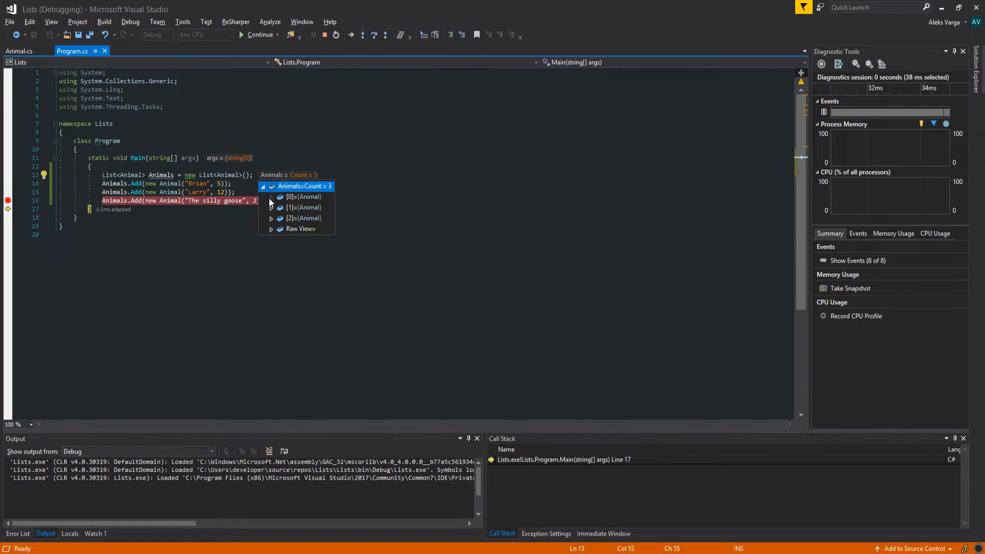
left_click(270, 197)
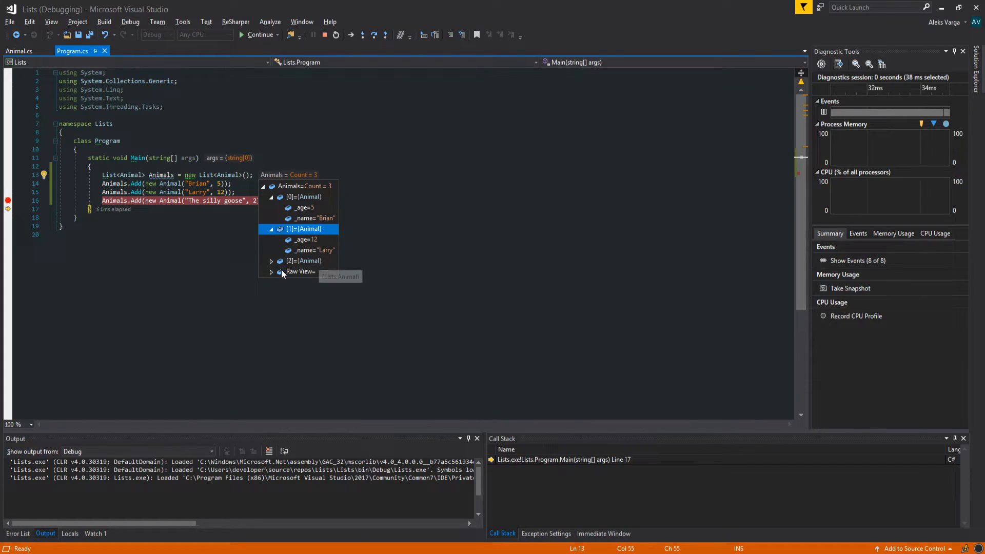
left_click(271, 261)
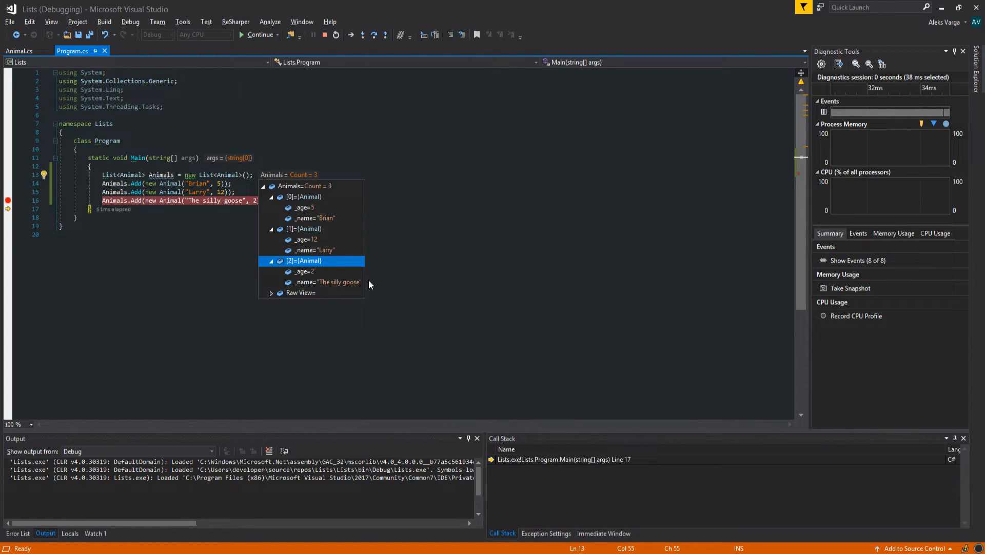
left_click(473, 218)
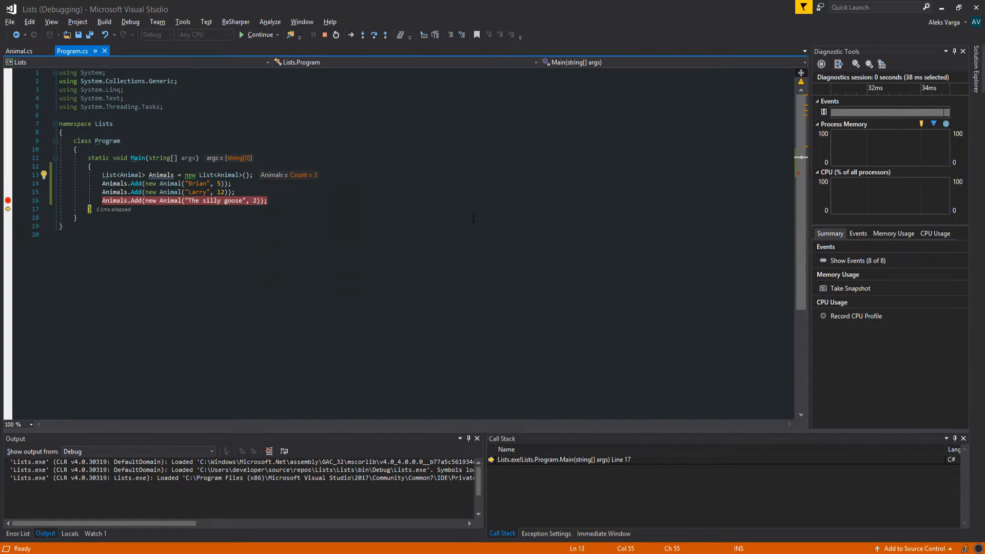
left_click(328, 35)
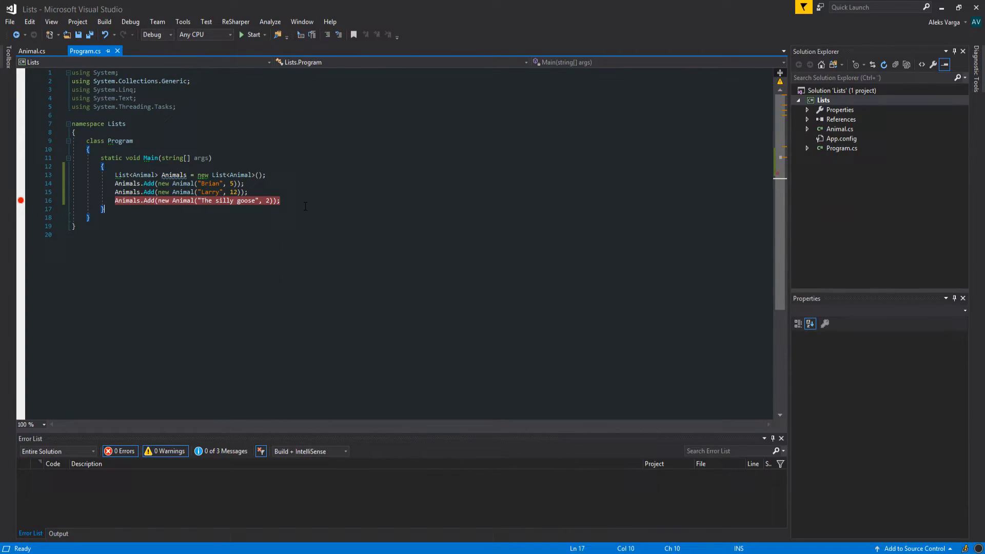
Add a foreach loop over Animals calling Console.WriteLine(animal).
left_click(305, 201)
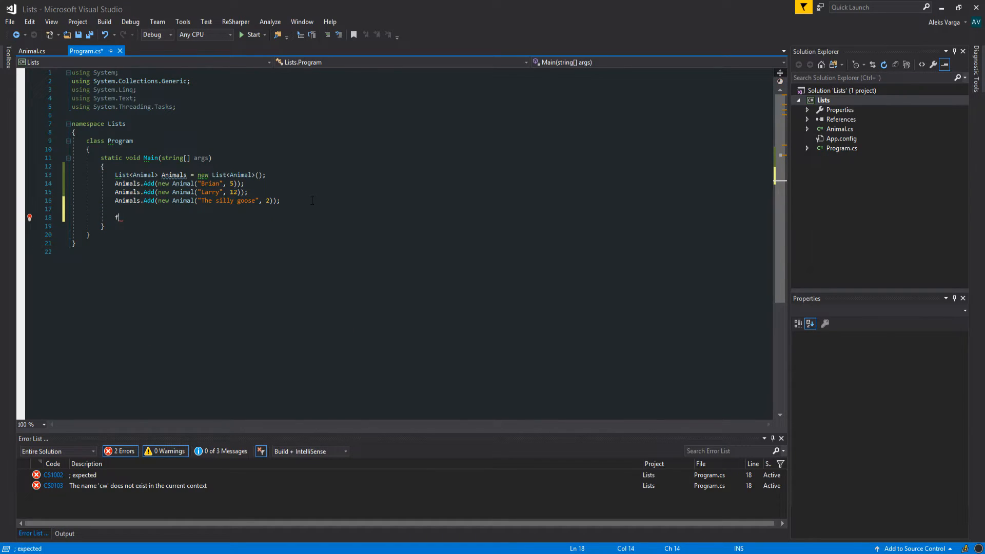
type("foreach (var animal in Animals")
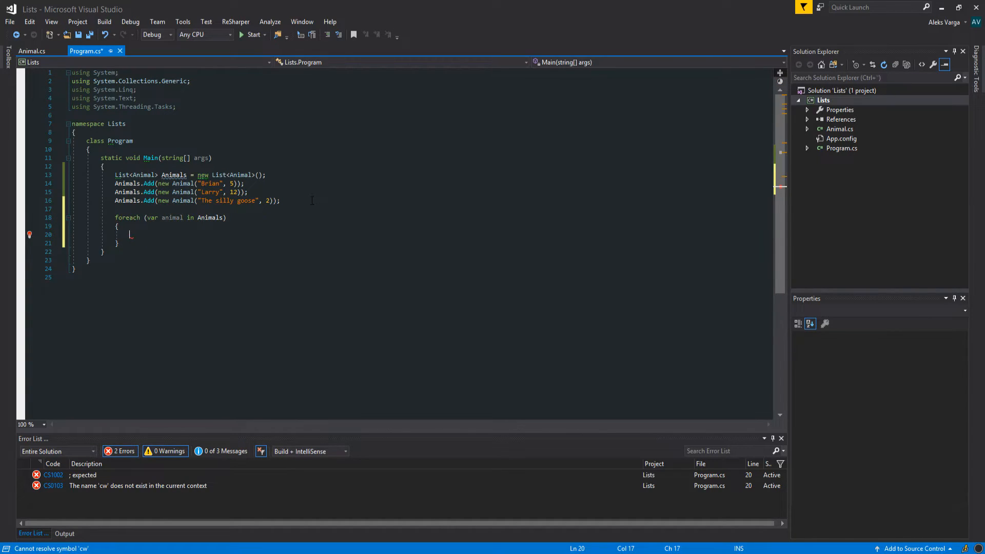
type("Console.WriteLine();")
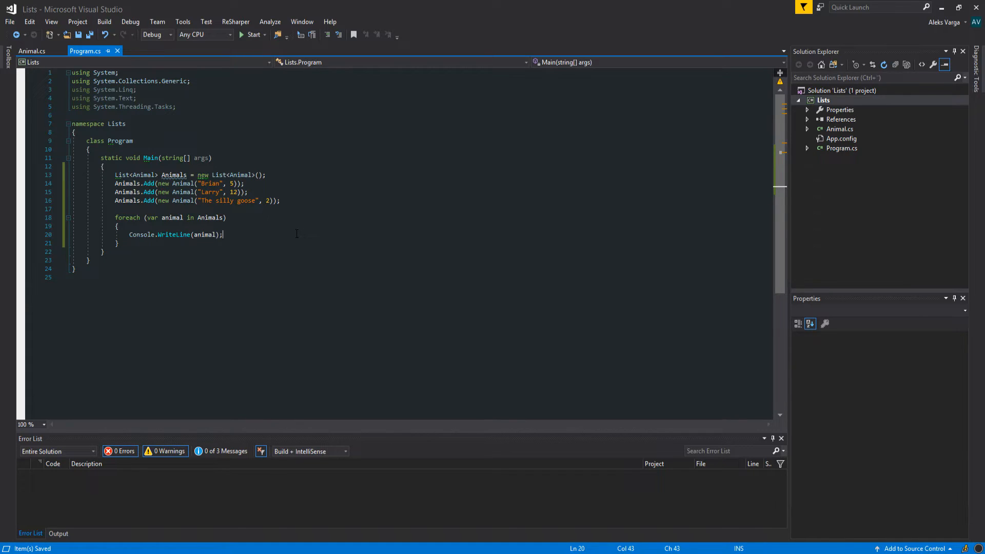
Run the program, drag the console showing Lists.Animal aside, and view Animal.cs.
left_click(251, 34)
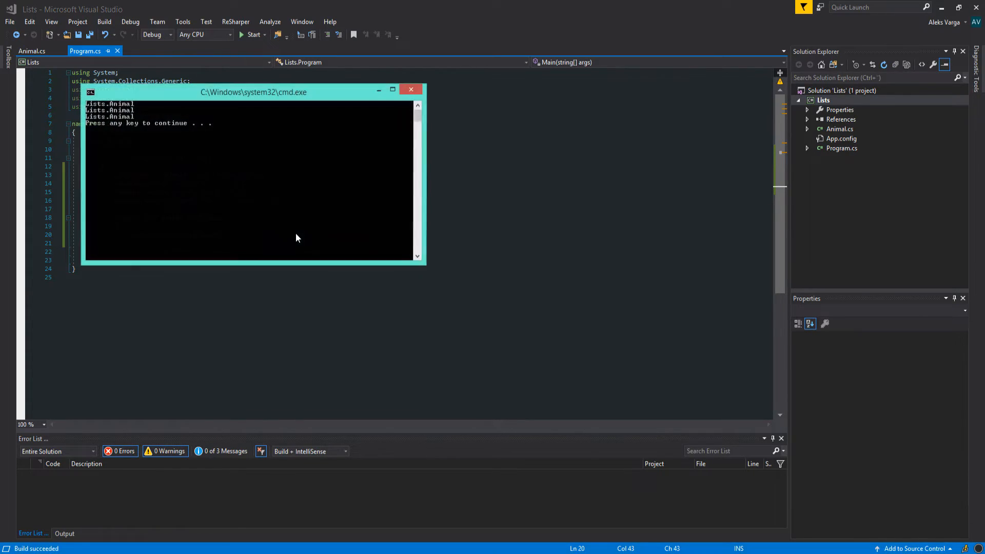
left_click_drag(252, 91, 444, 122)
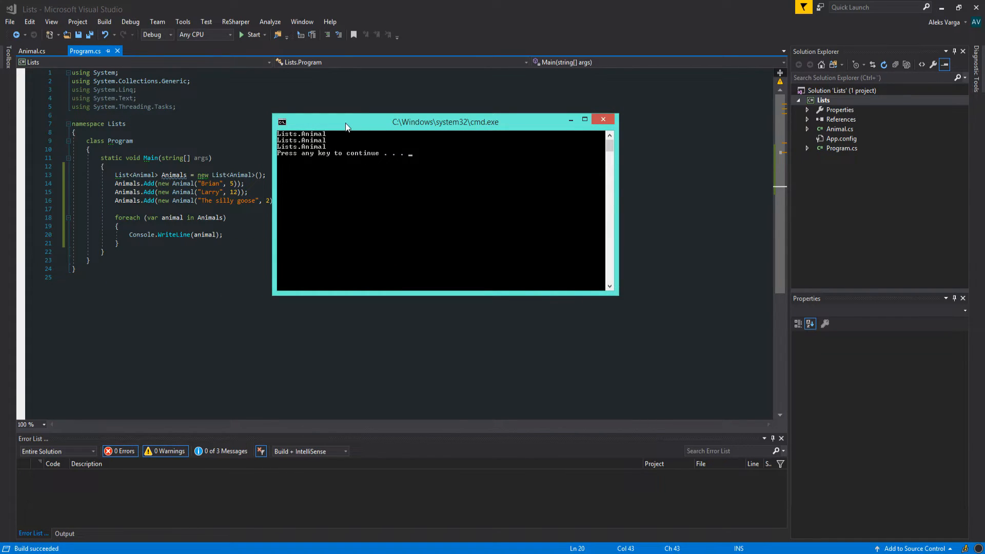
mouse_move(354, 138)
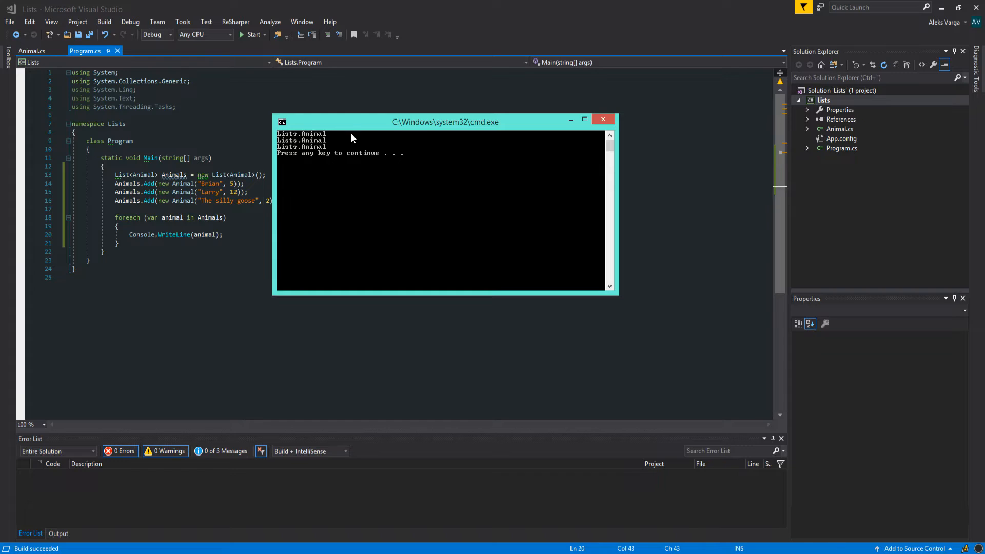
mouse_move(367, 133)
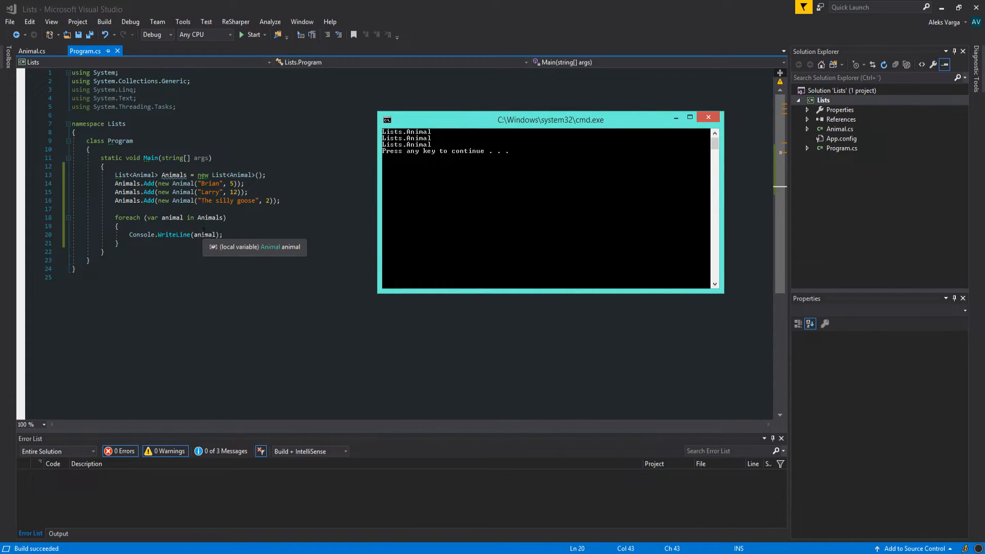
mouse_move(278, 224)
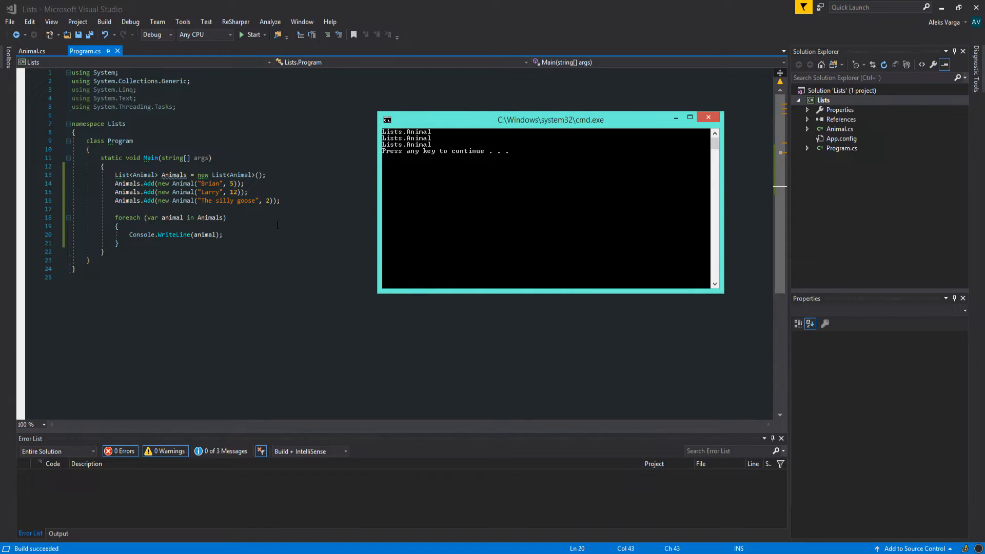
left_click(32, 51)
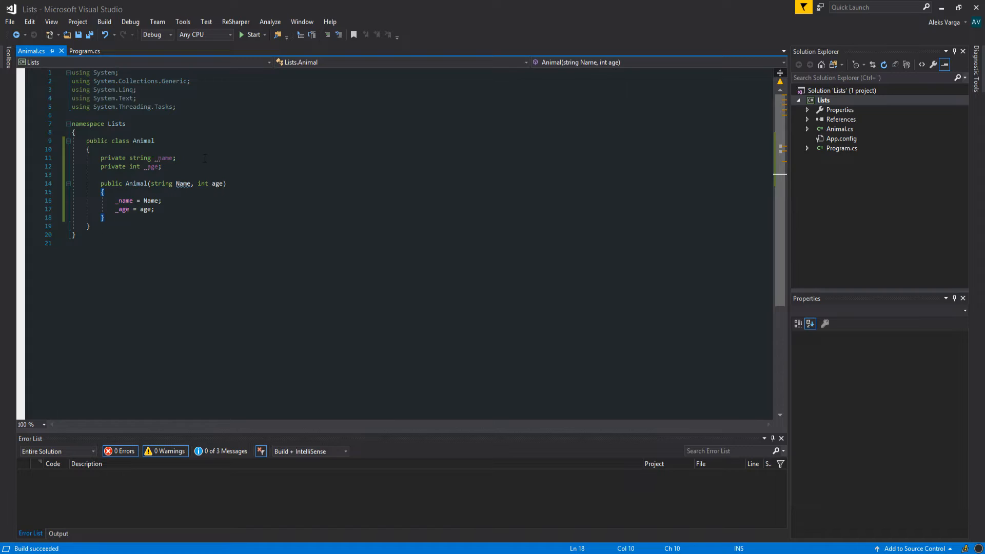
Change the _name and _age fields in Animal.cs from private to public.
left_click(165, 157)
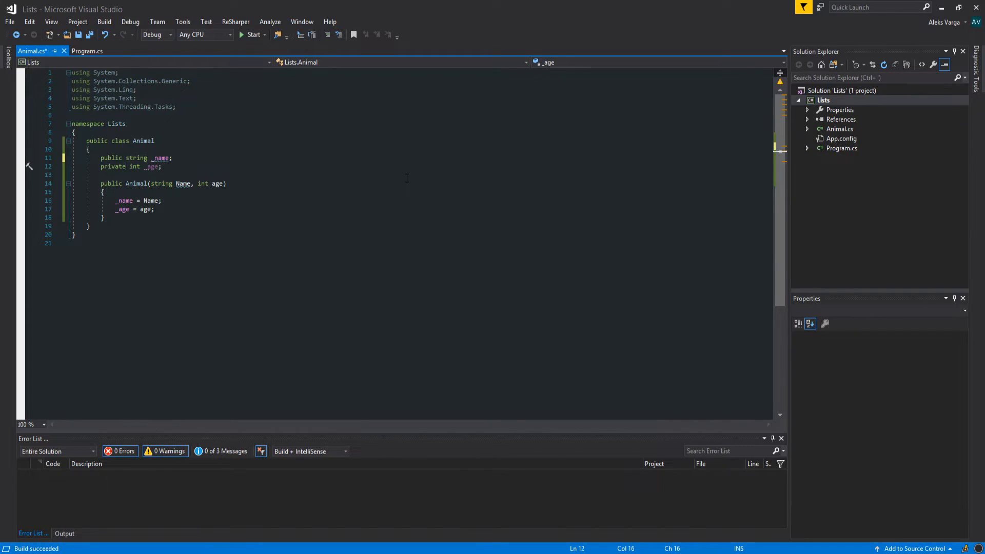
type("public")
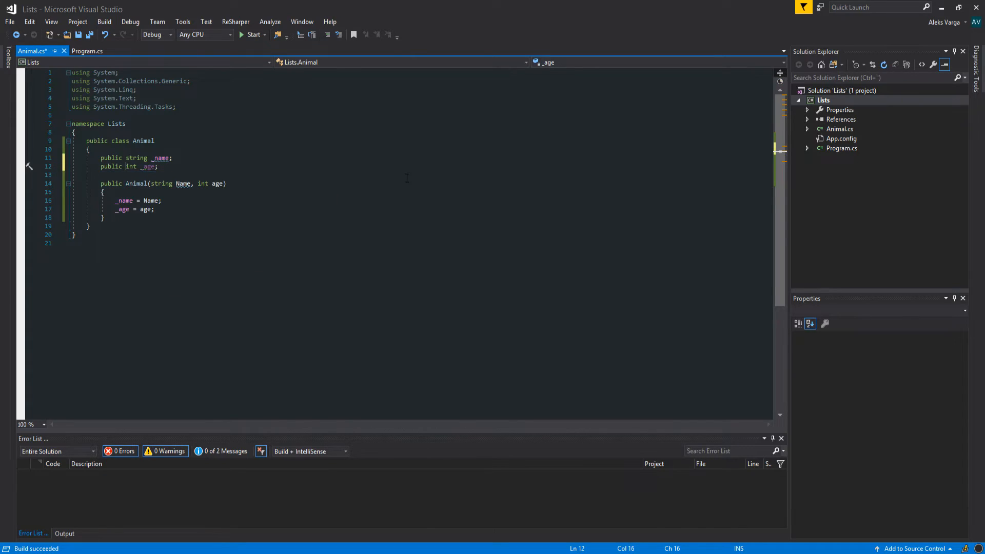
left_click(90, 51)
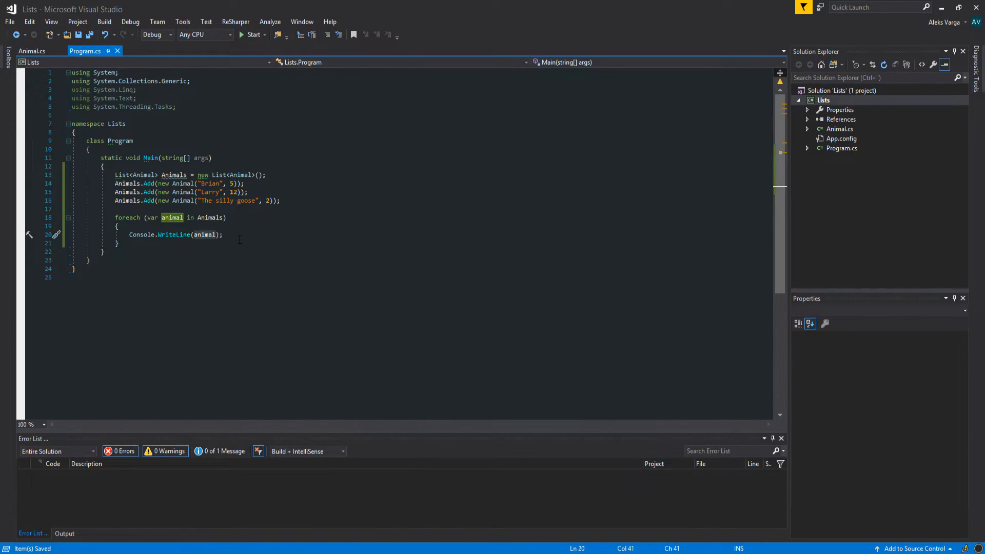
Change the loop's Console.WriteLine to $"Name:{animal._name} Age: {animal._age}" and run it.
type("$\"\"")
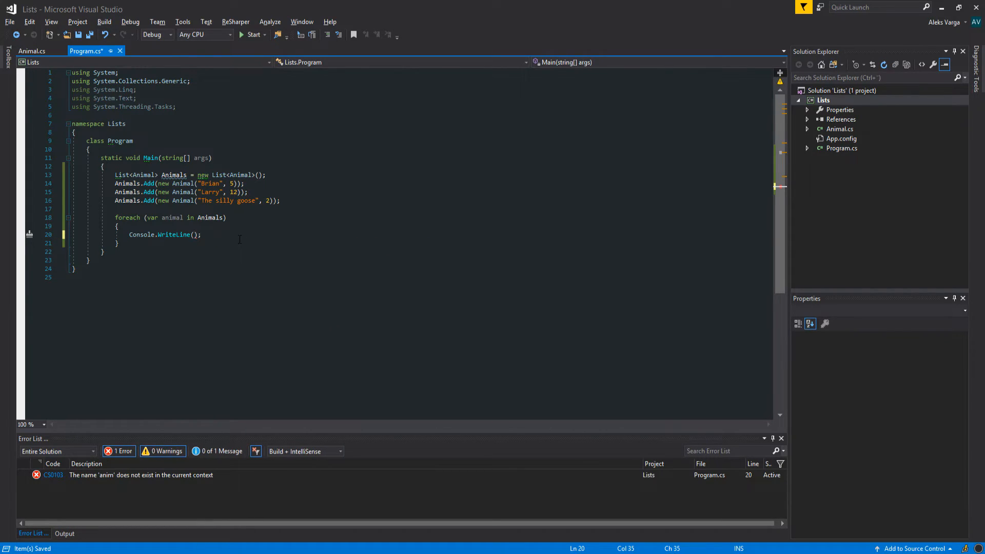
type("$\"\"")
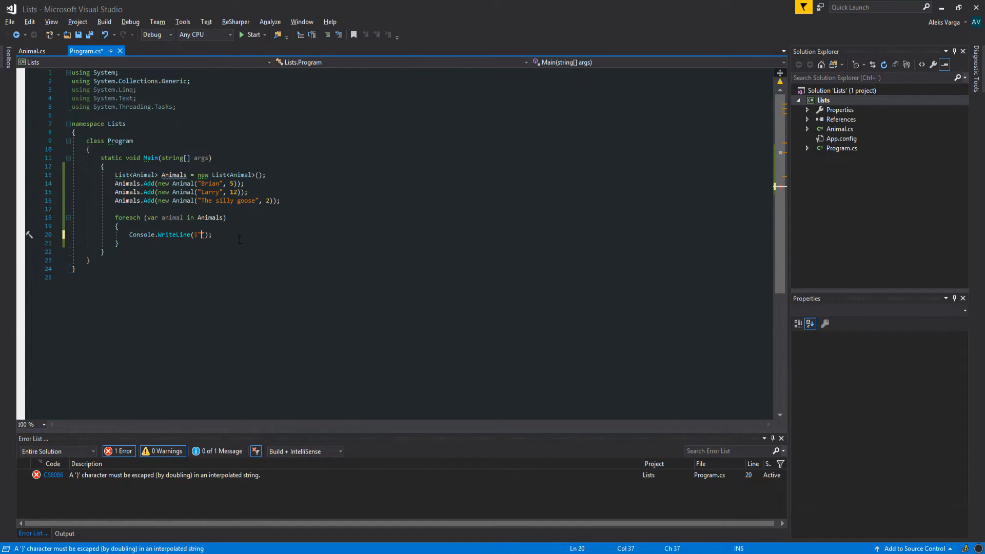
type("{}")
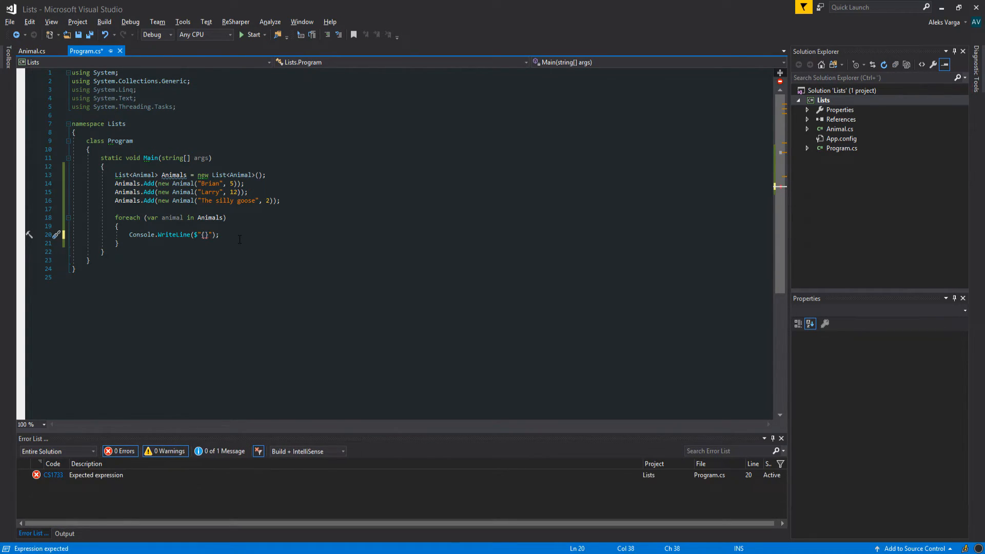
type("aniaml")
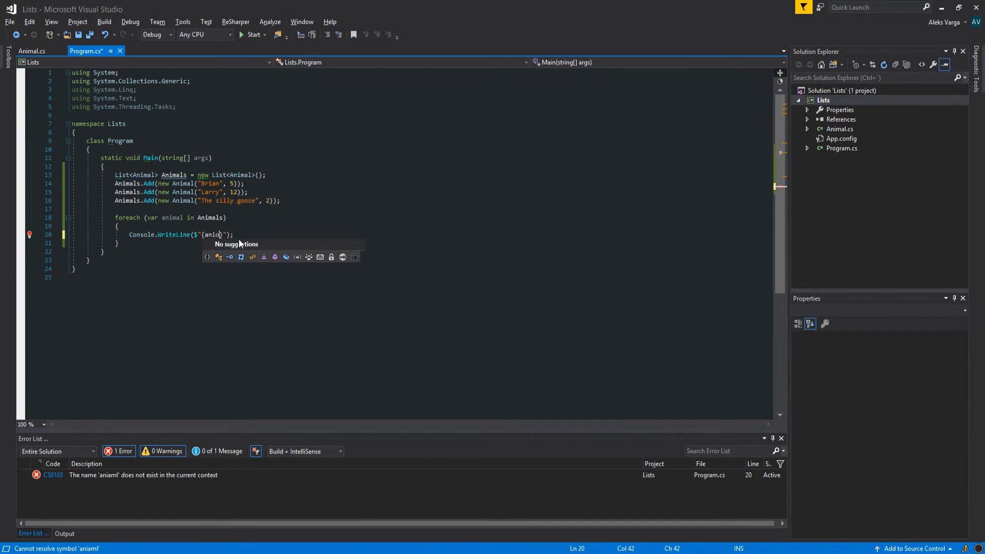
type("animal._")
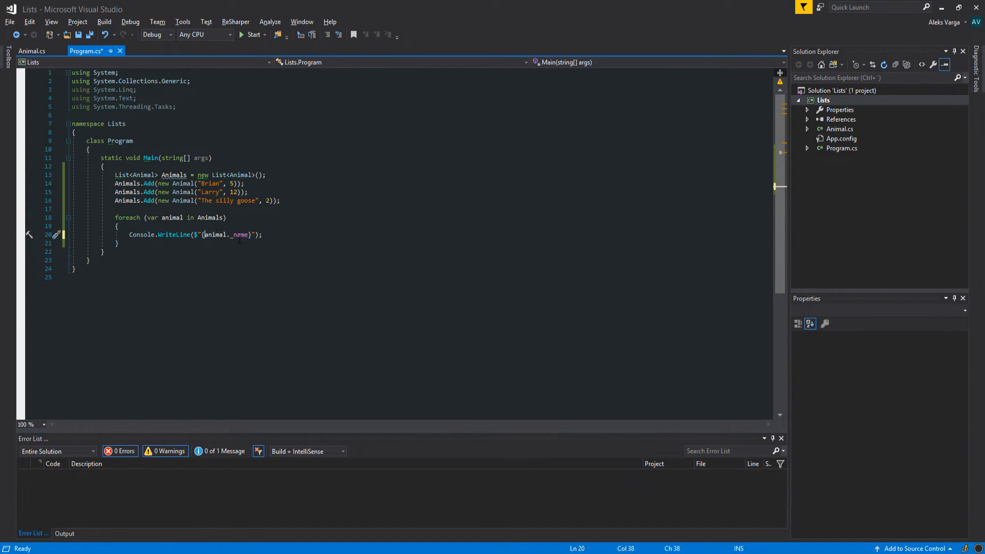
type("name")
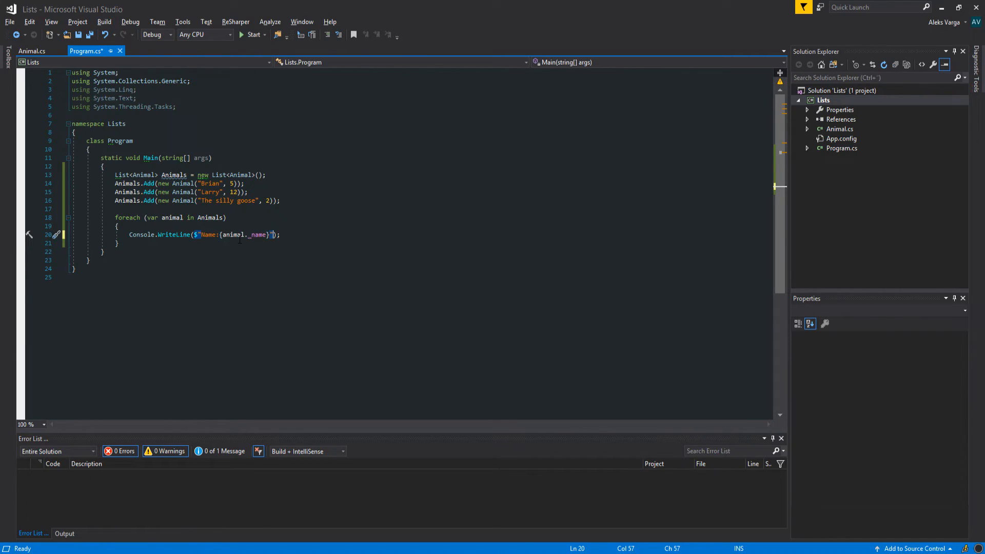
type("\" \"")
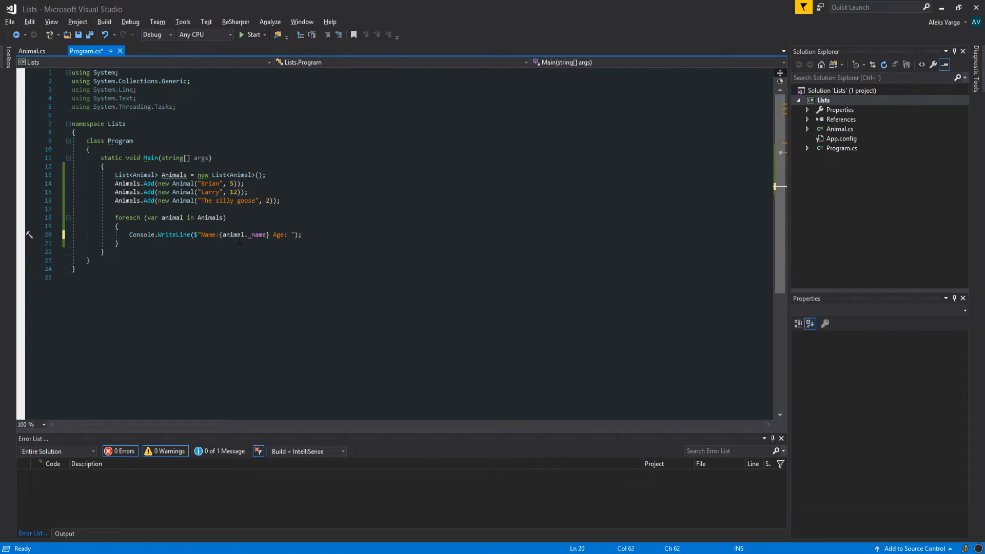
type("{}")
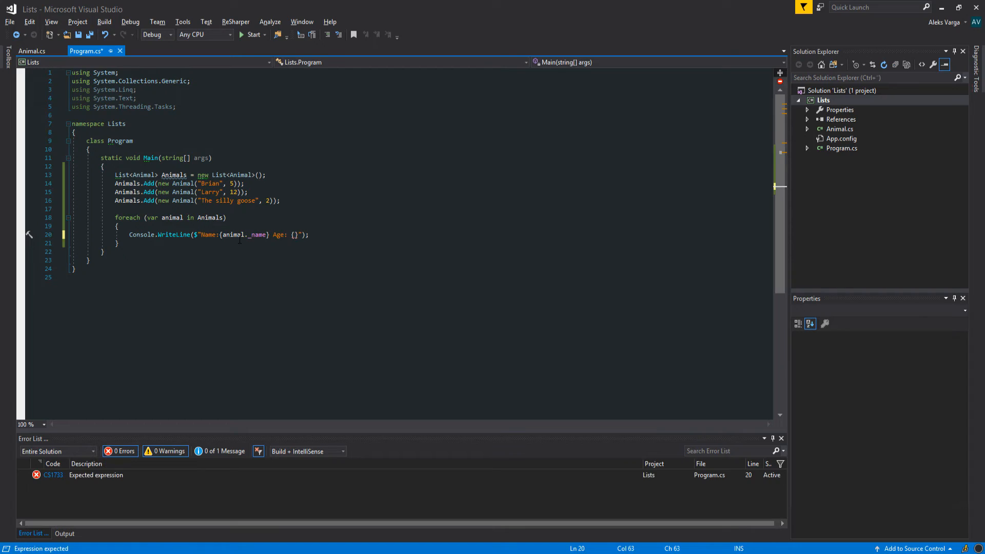
type("animal._age")
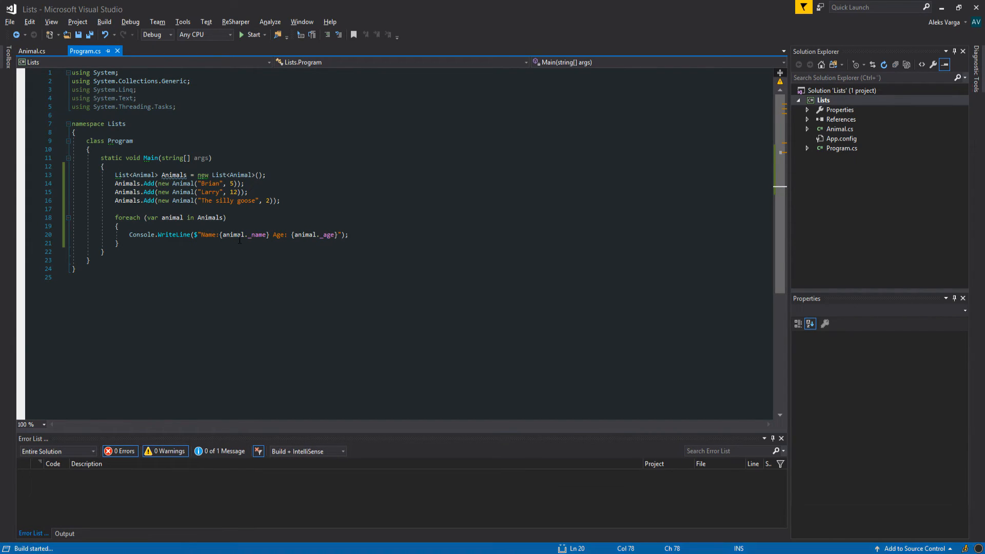
Dismiss the console showing names and ages, then select and delete the foreach loop.
left_click(249, 35)
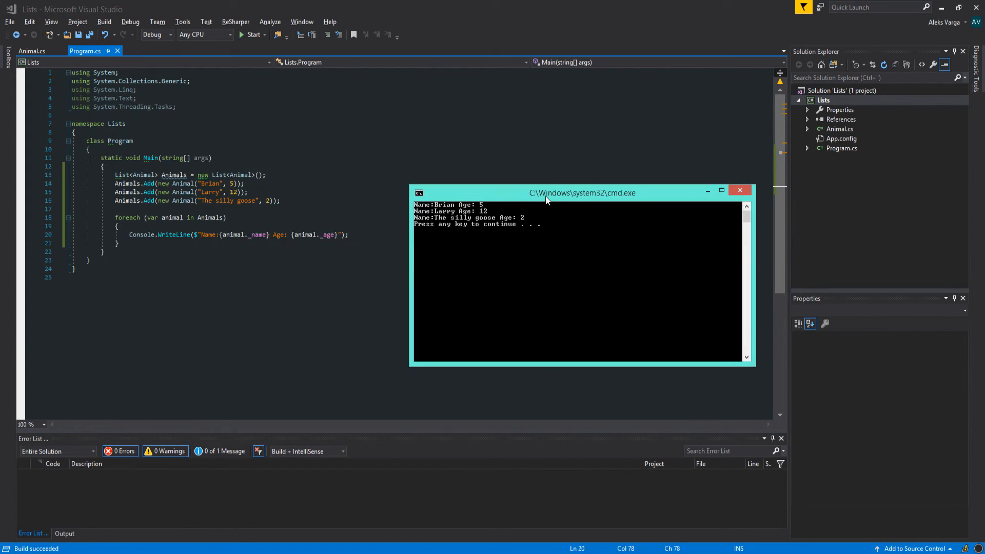
mouse_move(636, 253)
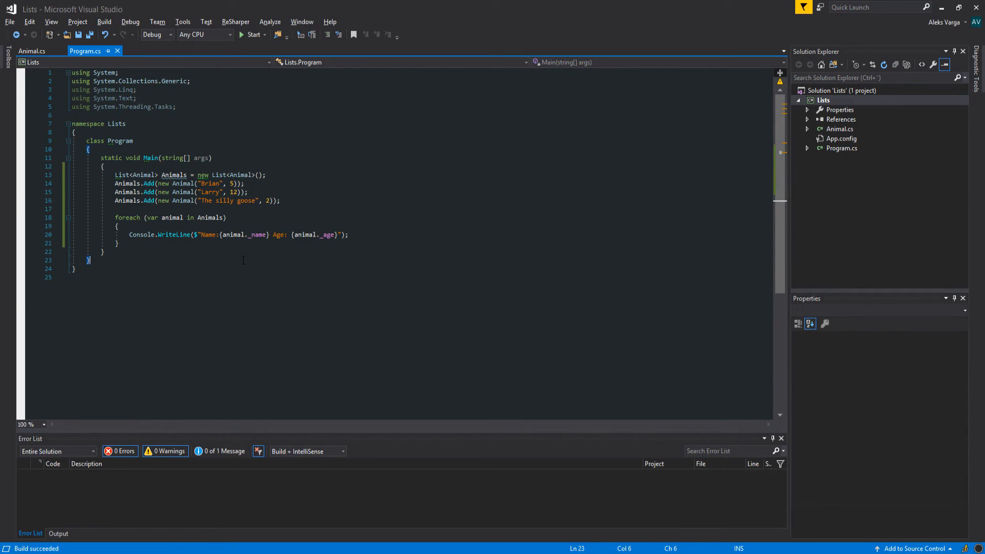
mouse_move(220, 248)
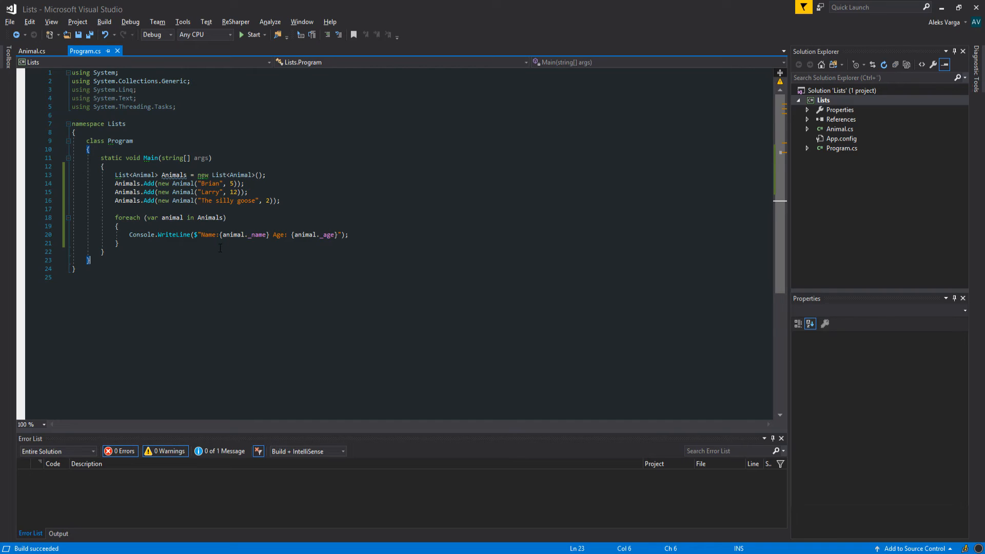
left_click(117, 174)
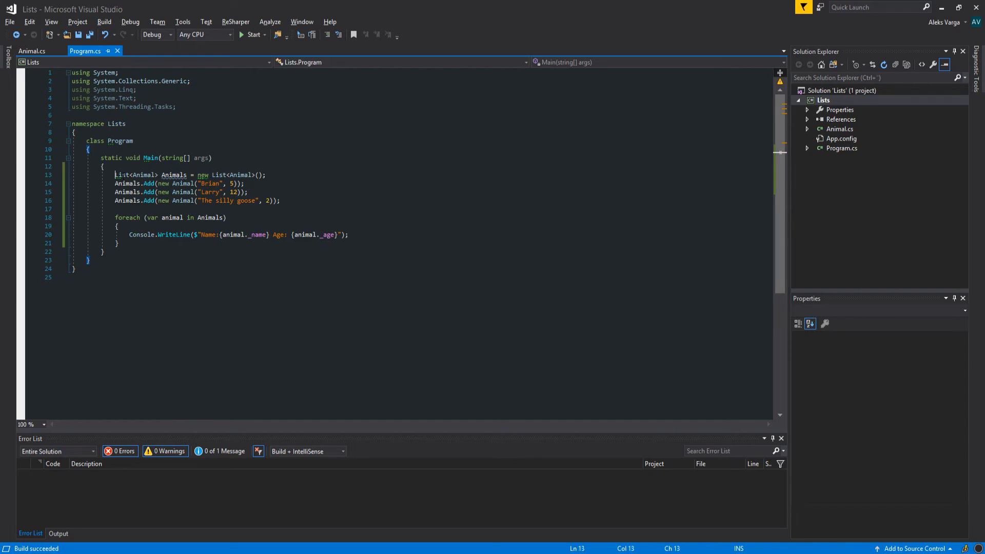
left_click(350, 234)
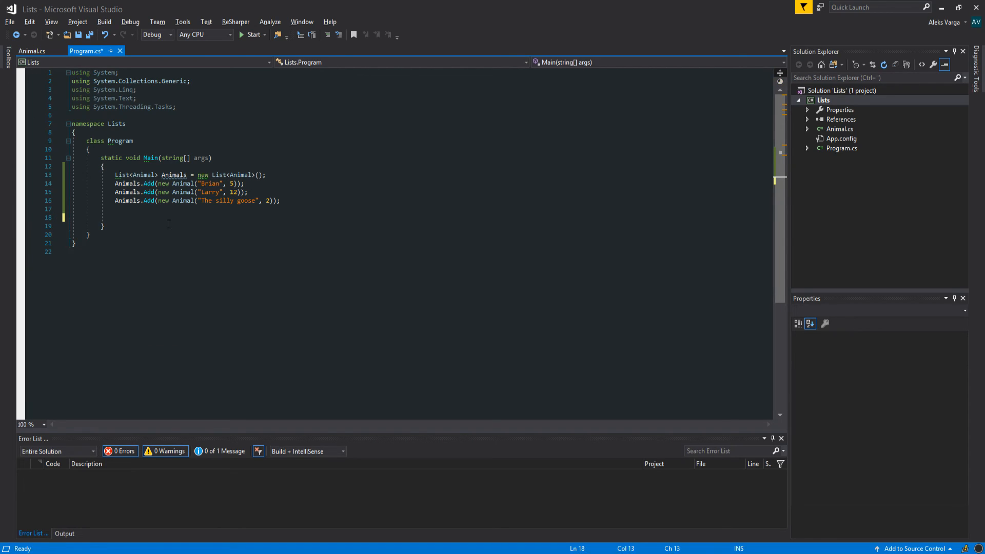
Add Console.WriteLine(Animals.Count) to Main and run the program to print 3.
type("Animals.")
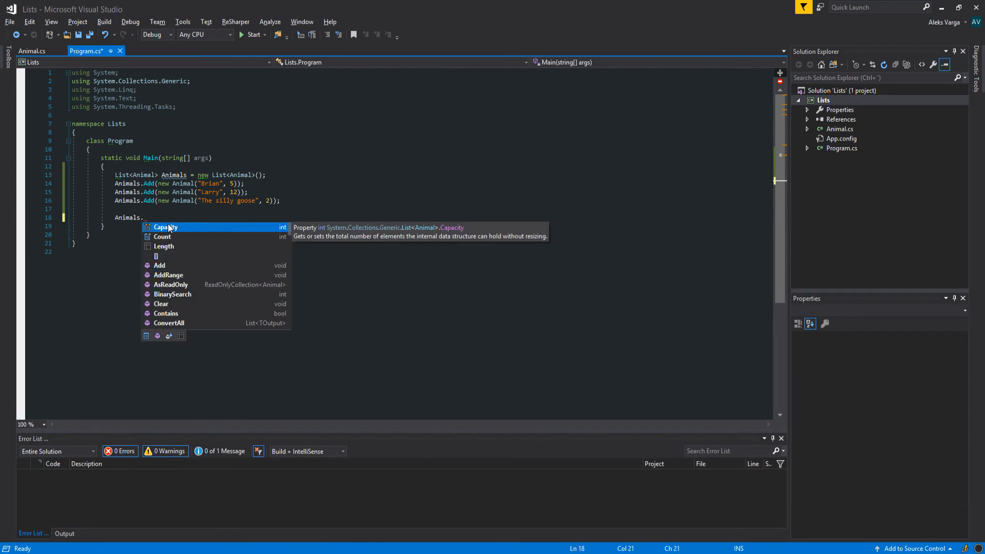
type("cou")
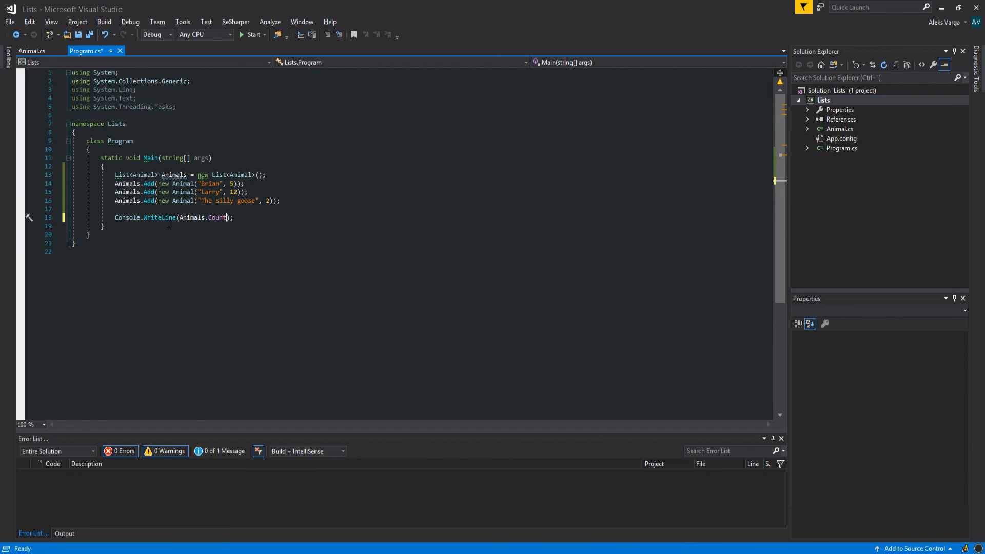
left_click(251, 34)
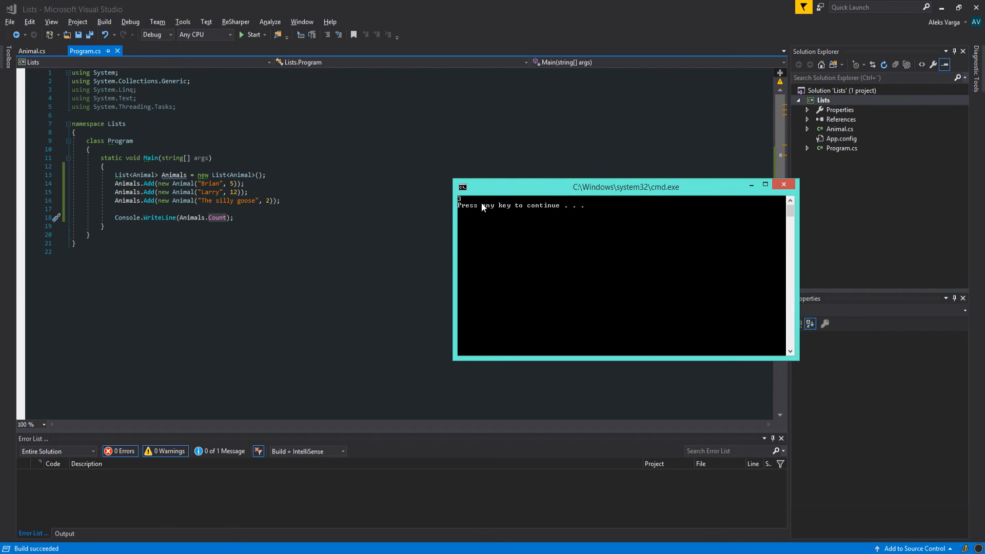
mouse_move(656, 204)
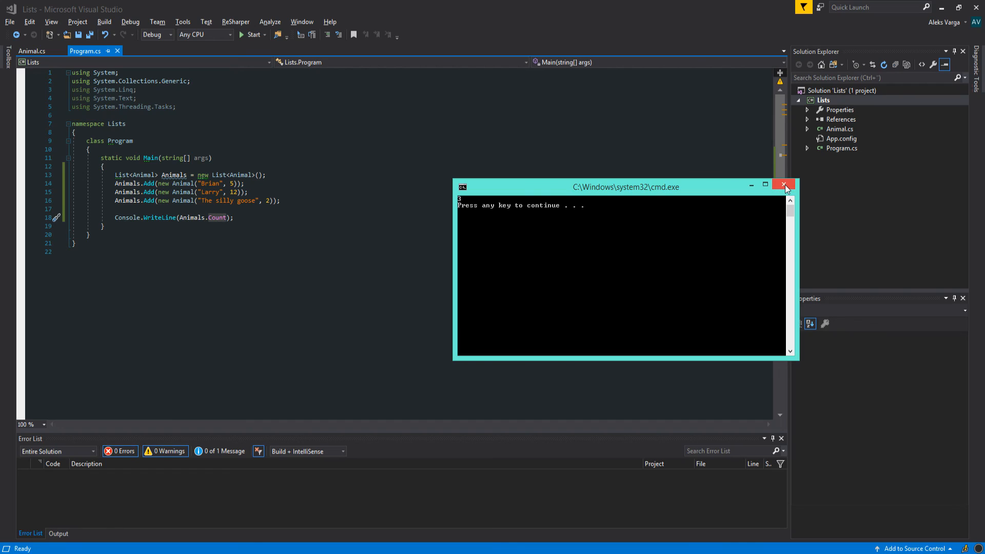
Close the cmd.exe window displaying the count of 3.
left_click(784, 184)
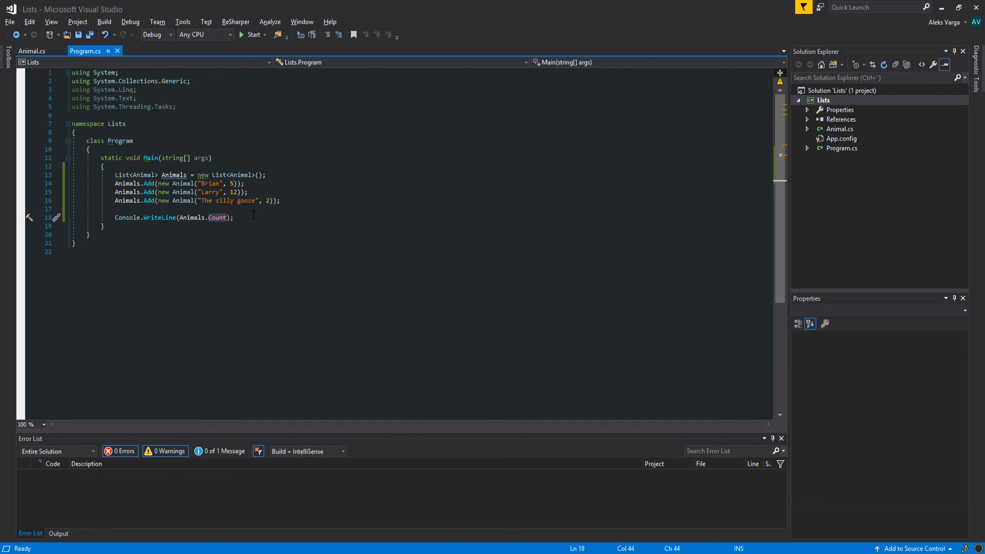